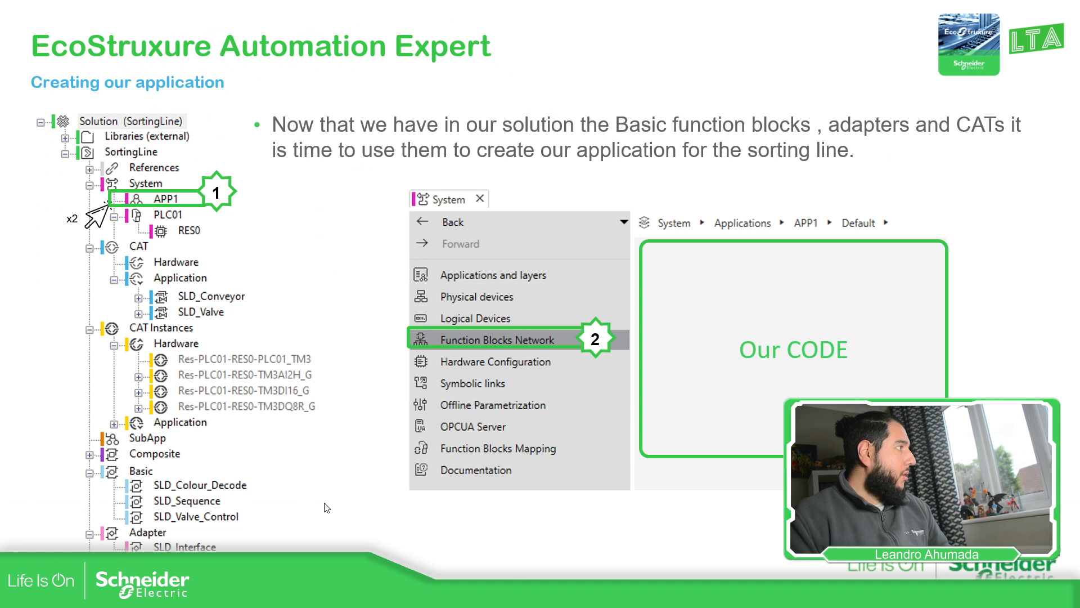
pyautogui.moveTo(25, 524)
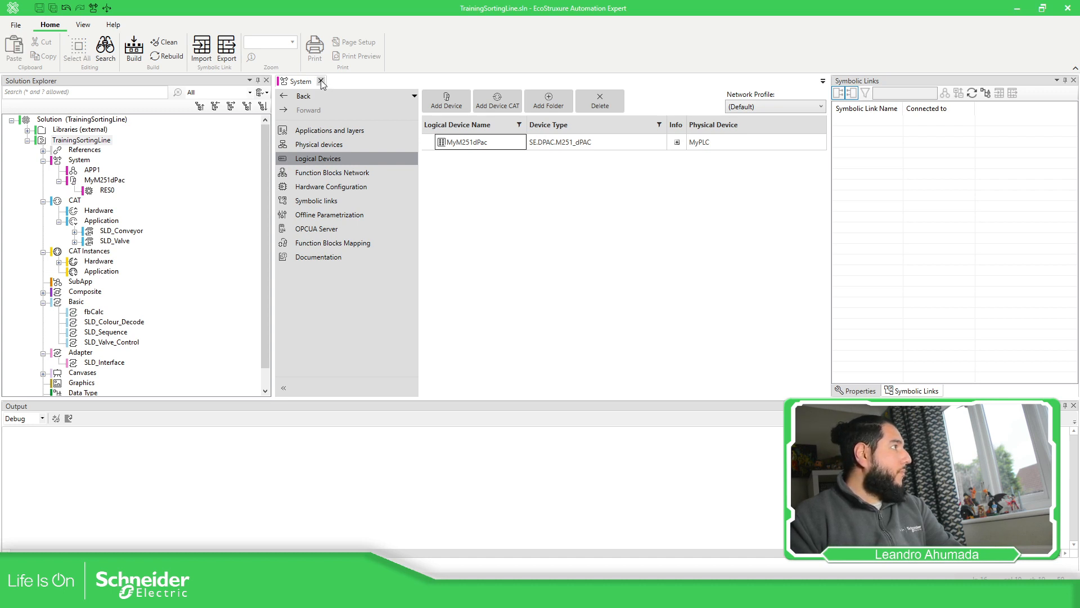
# Reopen the solution's System editor and show its list of editor sections
pyautogui.click(321, 81)
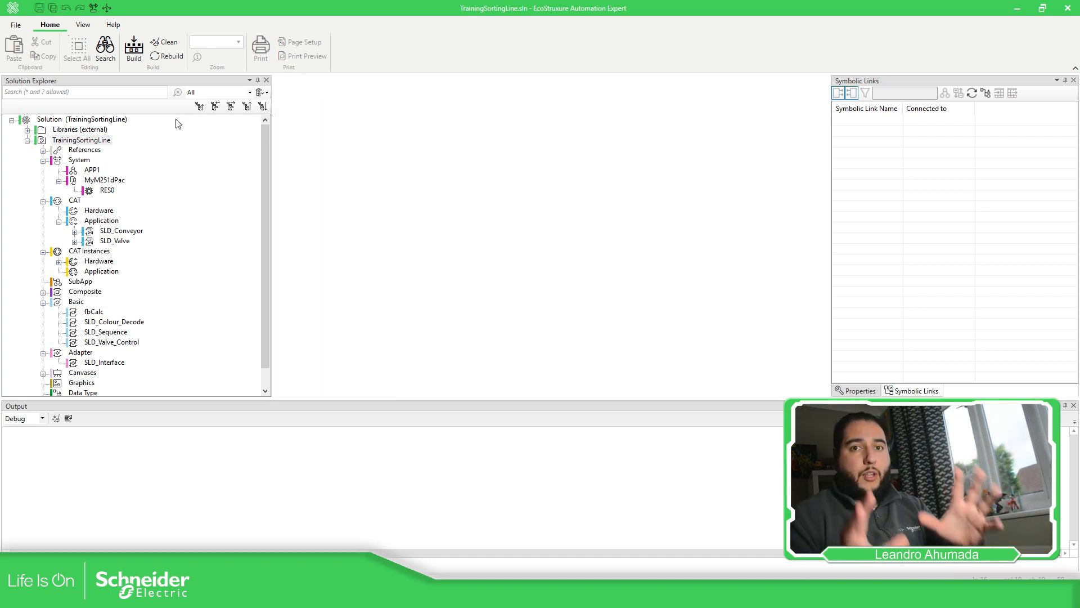
pyautogui.click(79, 160)
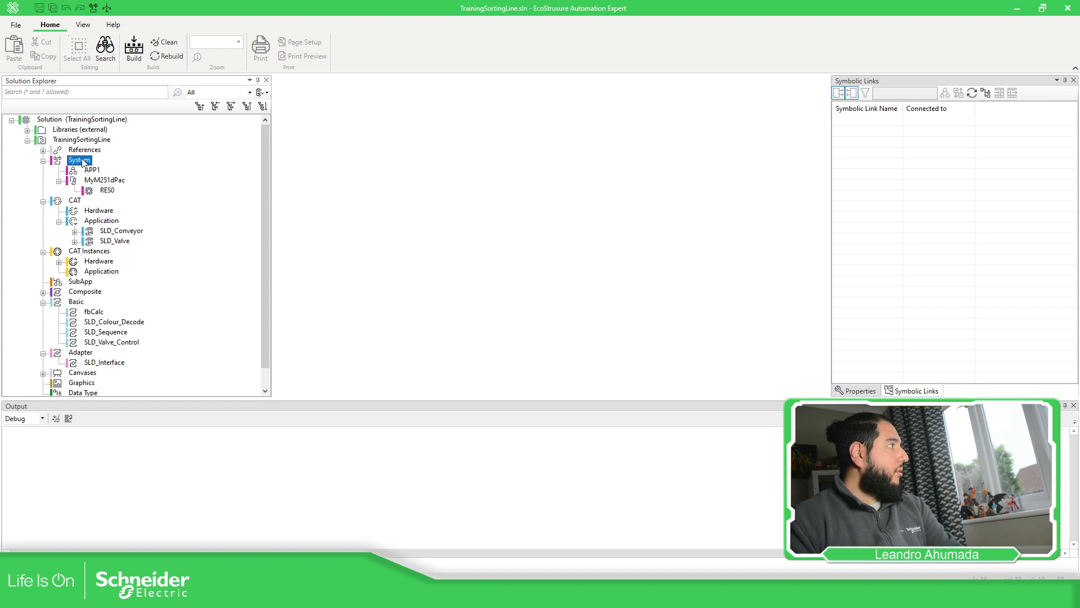
pyautogui.doubleClick(78, 160)
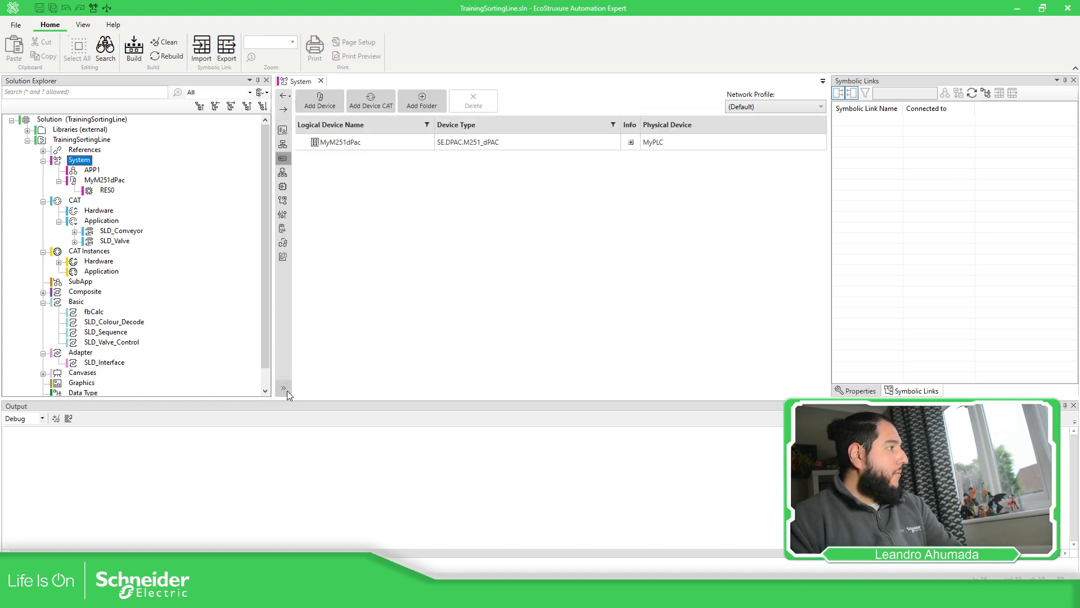
pyautogui.click(284, 388)
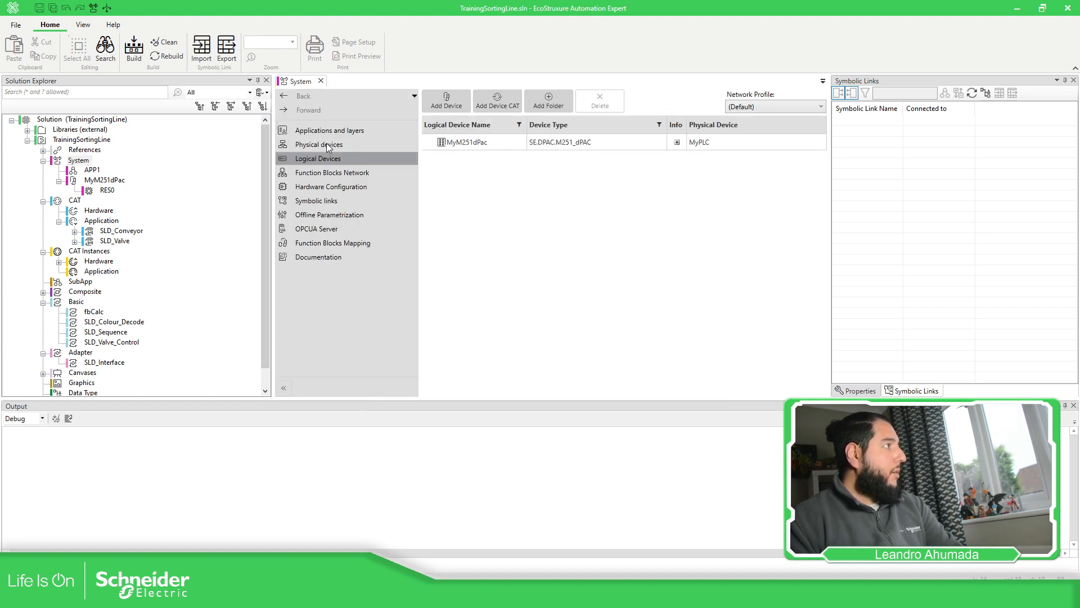
pyautogui.moveTo(329, 131)
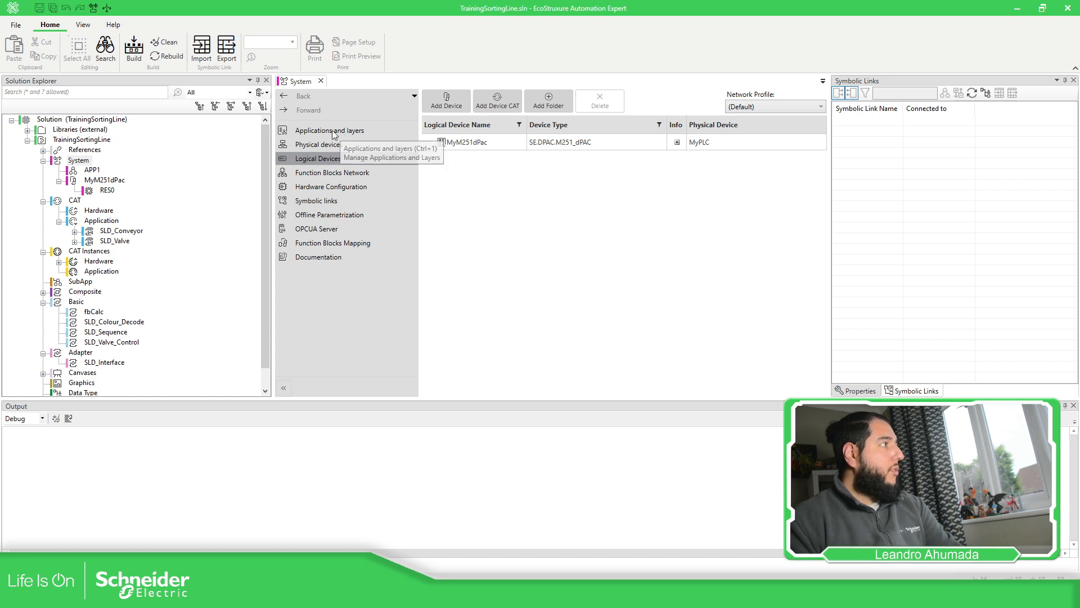
pyautogui.moveTo(325, 134)
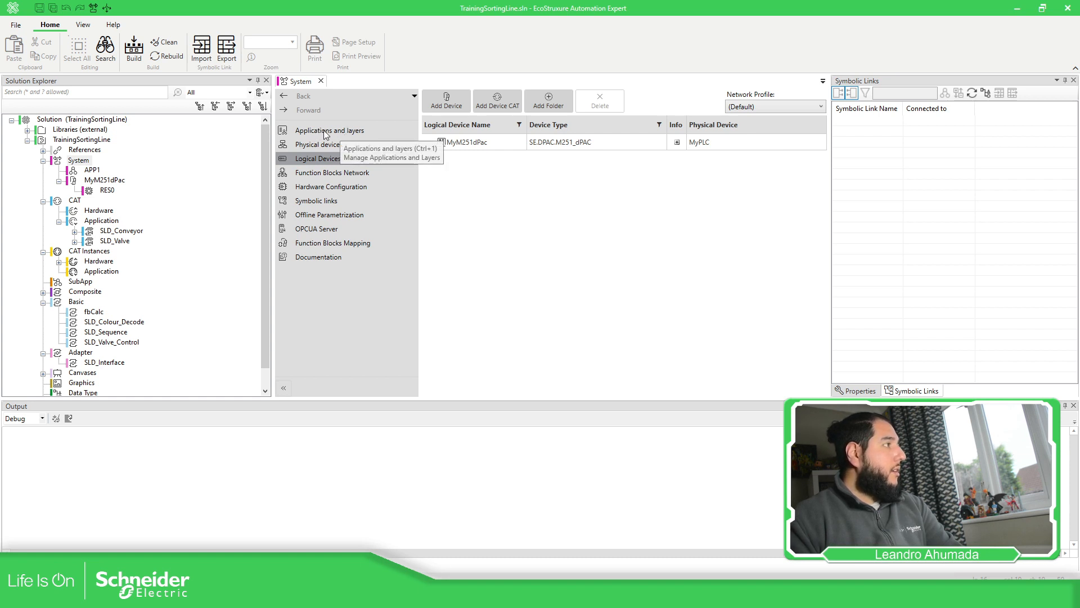
# Go to Applications and layers and bring up APP1's empty Function Blocks Network
pyautogui.click(329, 131)
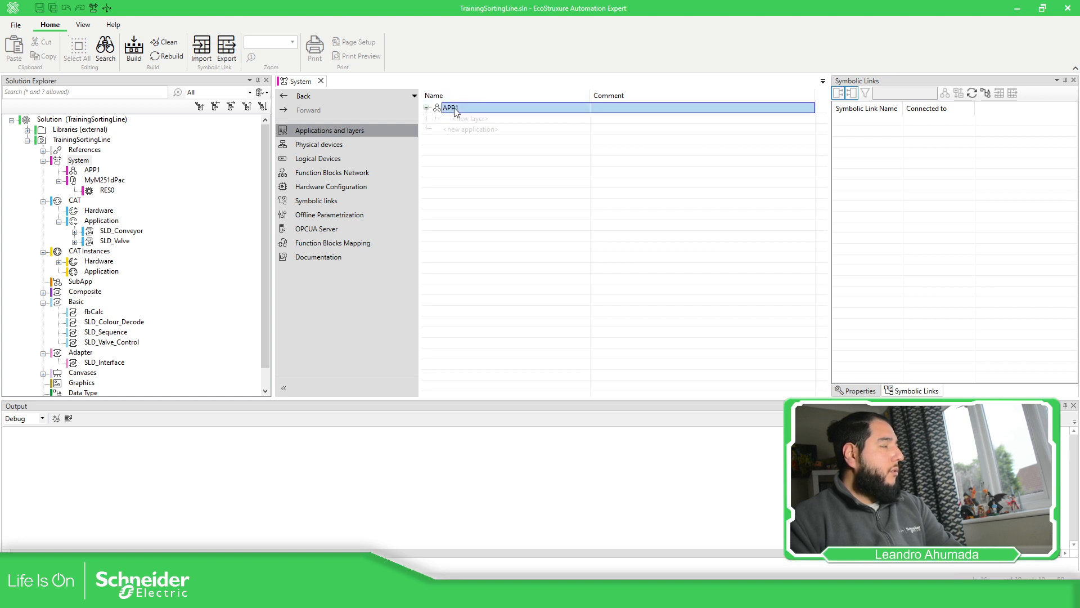
pyautogui.moveTo(424, 110)
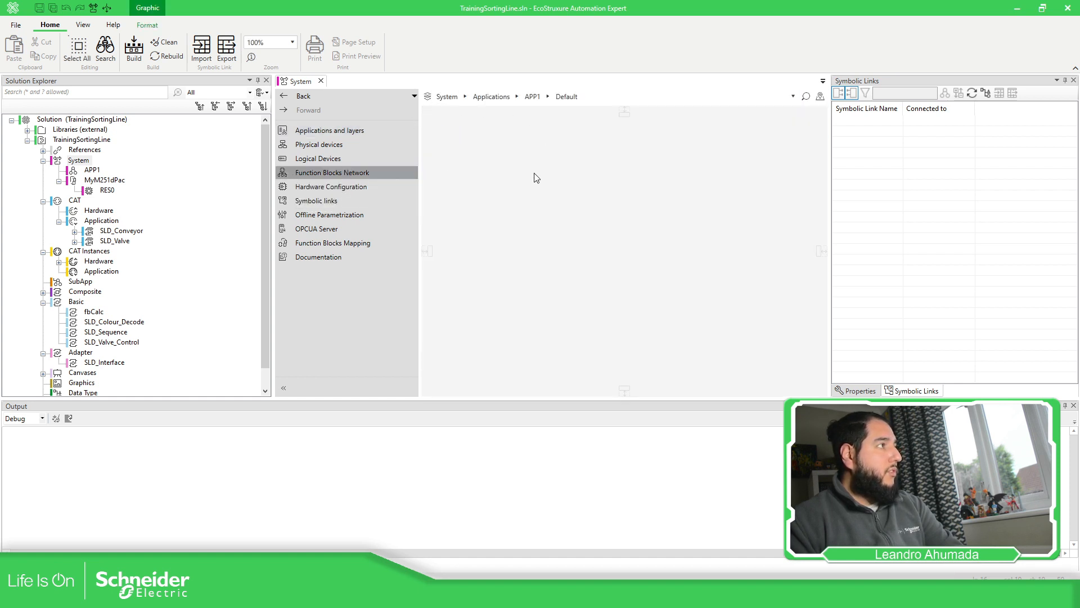
pyautogui.click(330, 131)
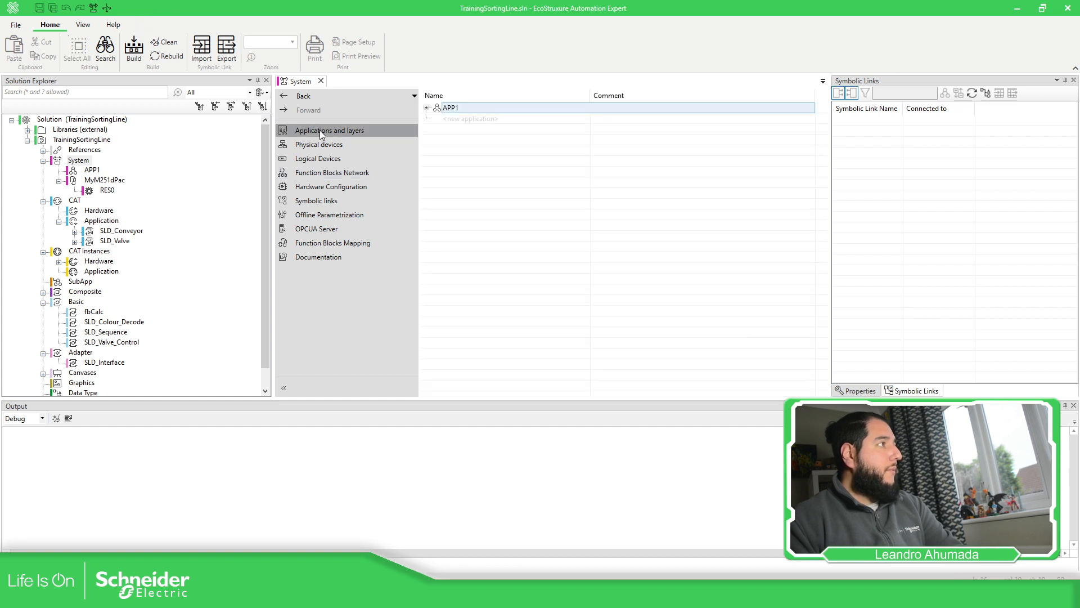
pyautogui.moveTo(319, 173)
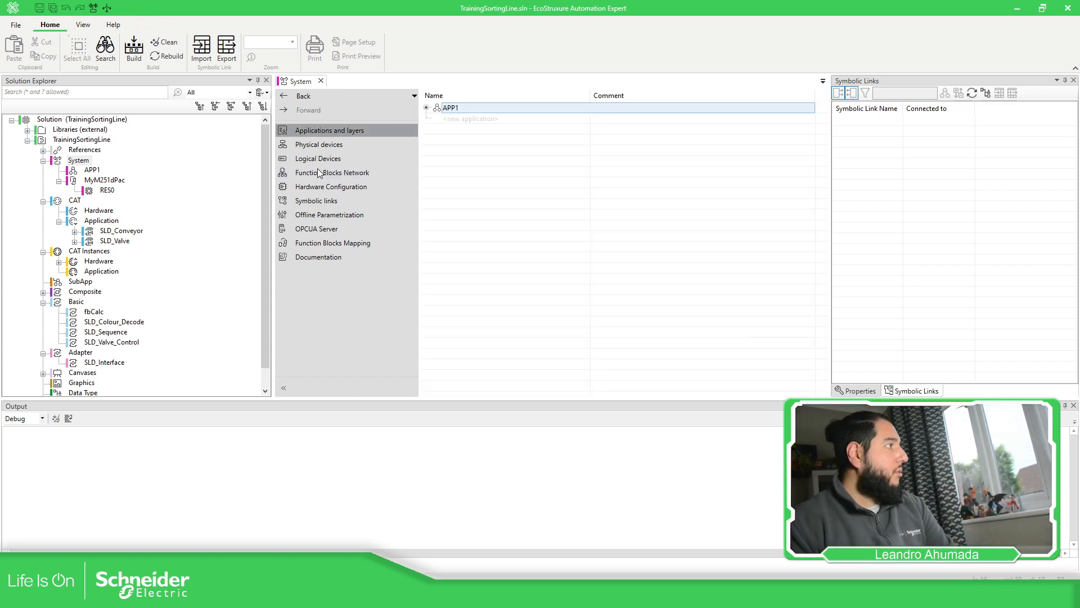
pyautogui.click(332, 172)
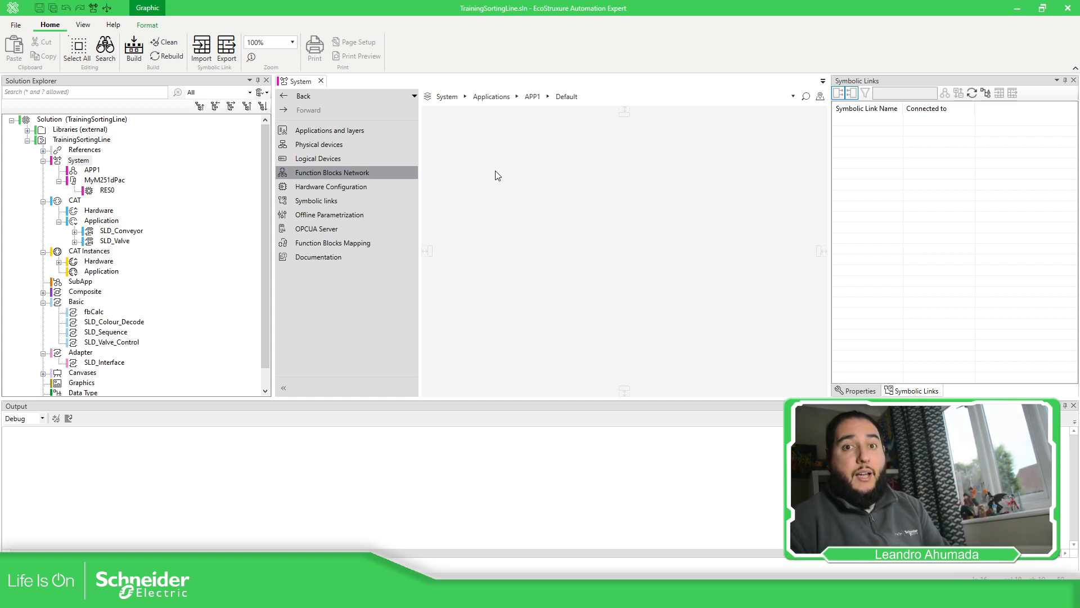
pyautogui.moveTo(590, 189)
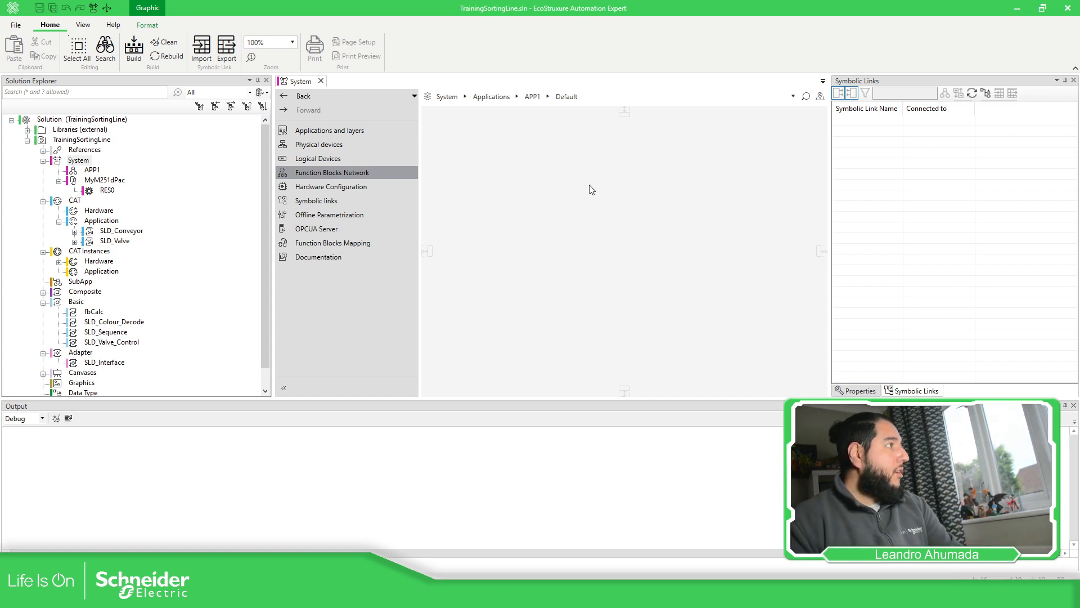
pyautogui.moveTo(639, 234)
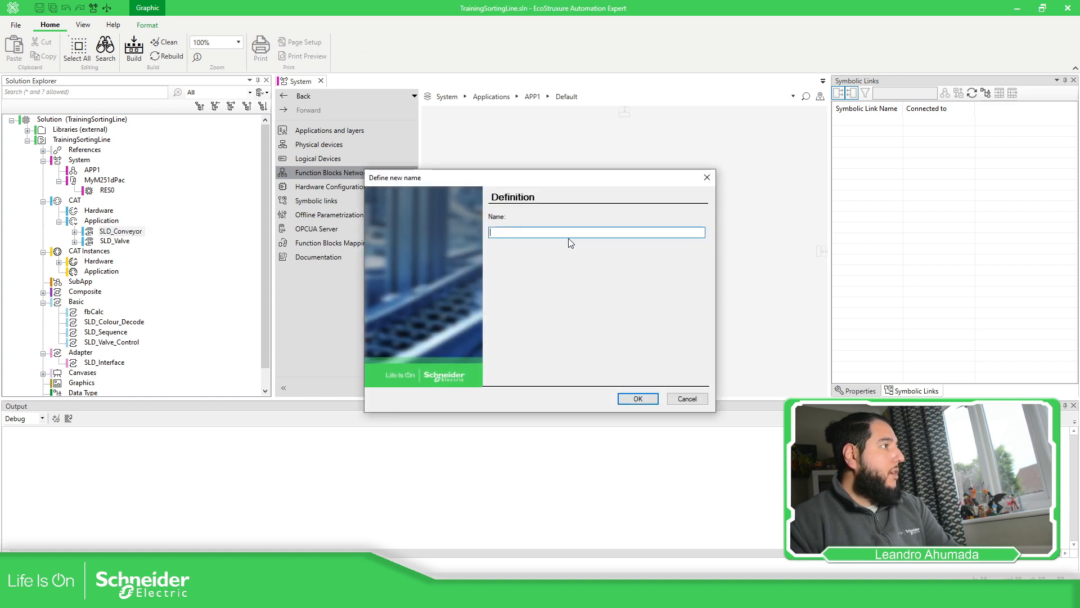
# Name the first placed CAT instance catConveyor
pyautogui.write('c')
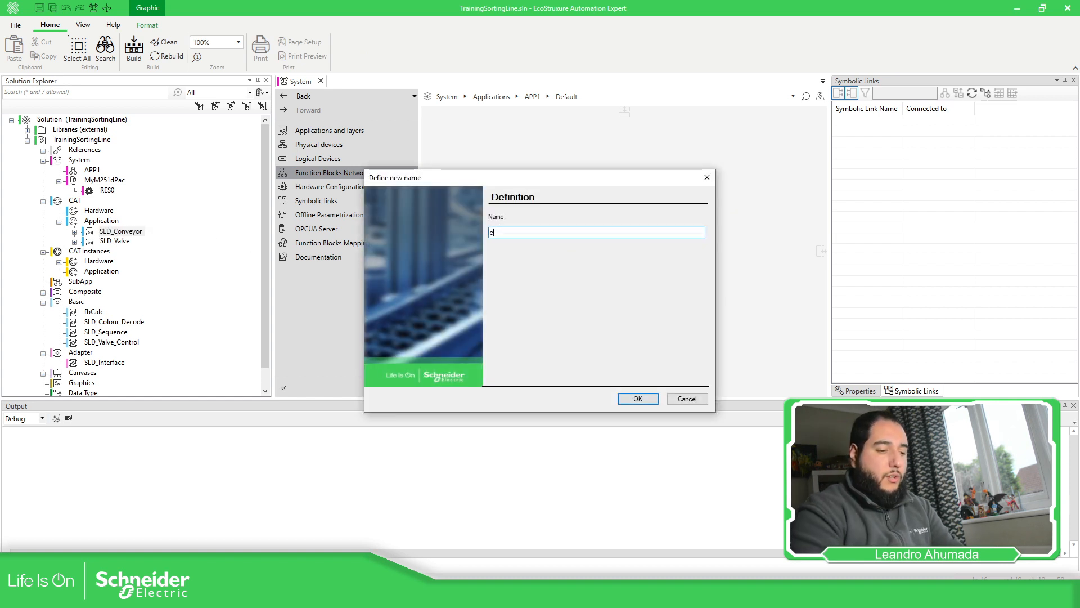
pyautogui.write('atConve')
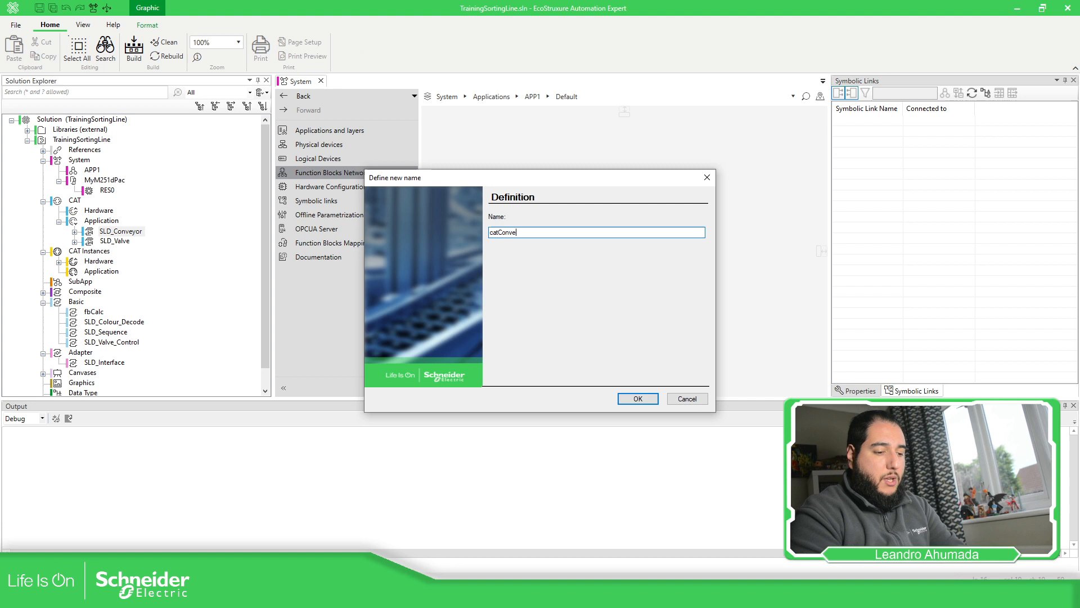
pyautogui.write('yor')
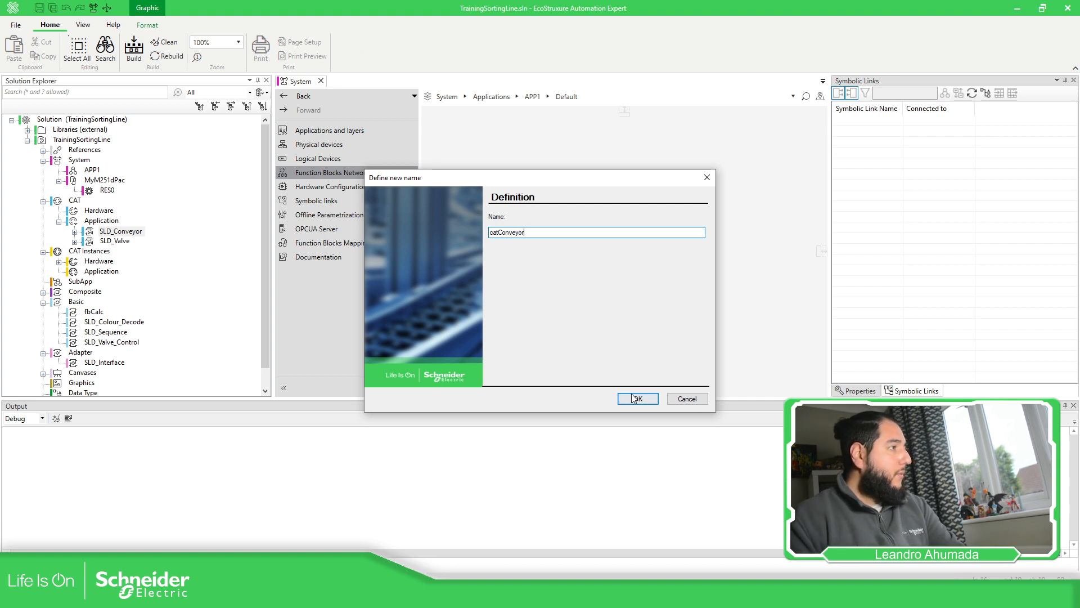
pyautogui.click(635, 398)
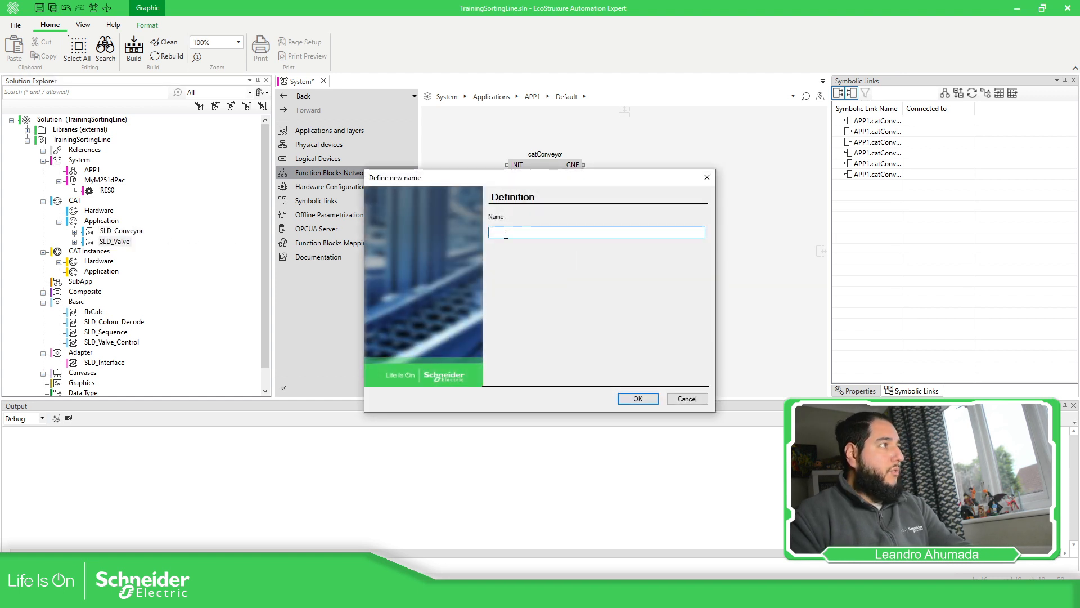
# Name the first SLD_Valve instance catValveWhite and show properties instead of symbolic links
pyautogui.write('cat')
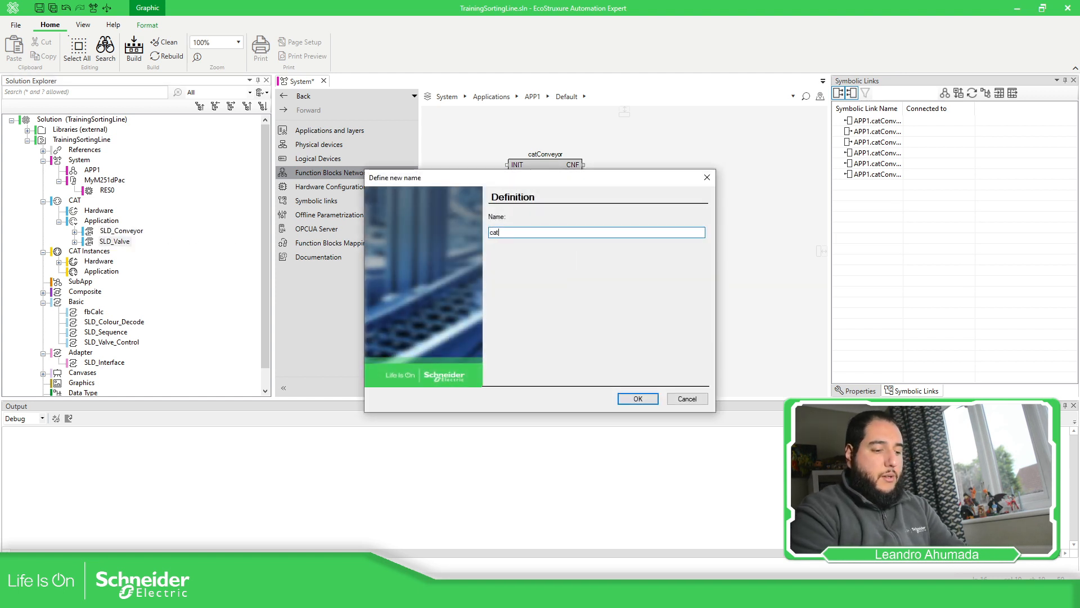
pyautogui.write('ValveW')
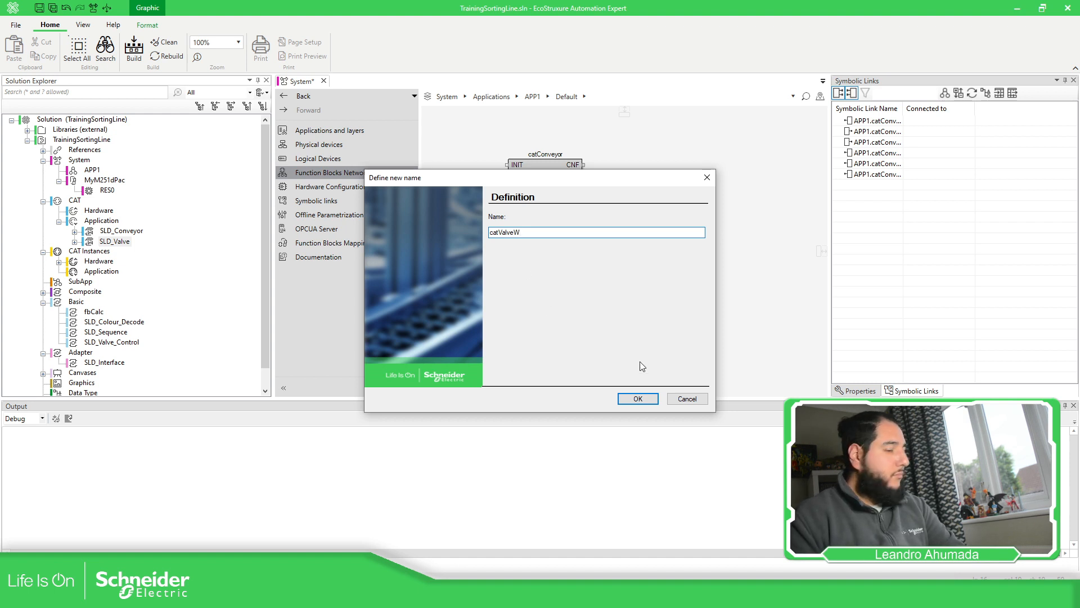
pyautogui.write('hite')
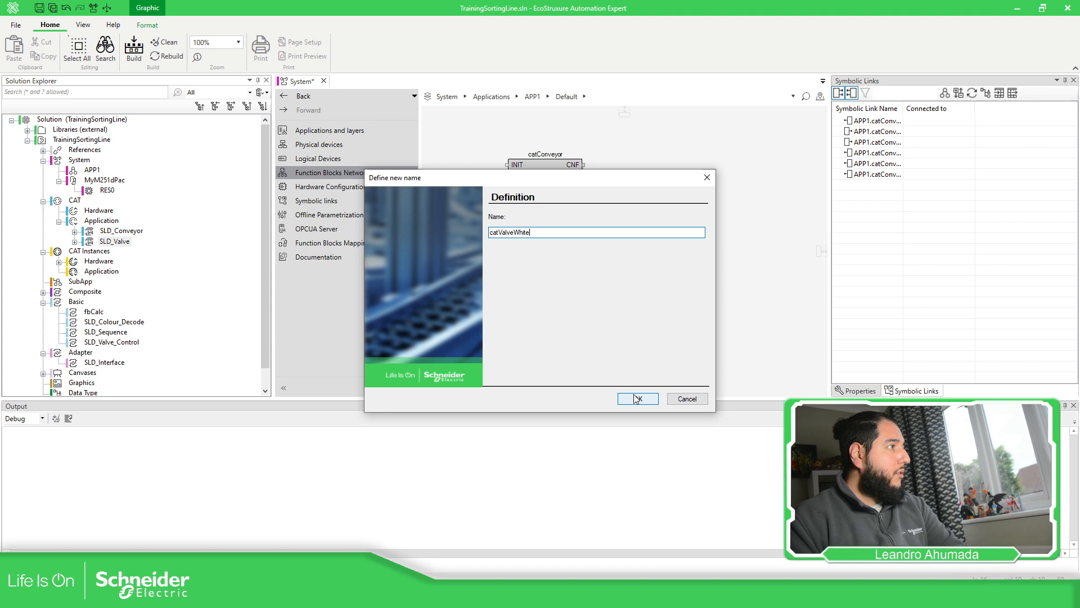
pyautogui.click(636, 398)
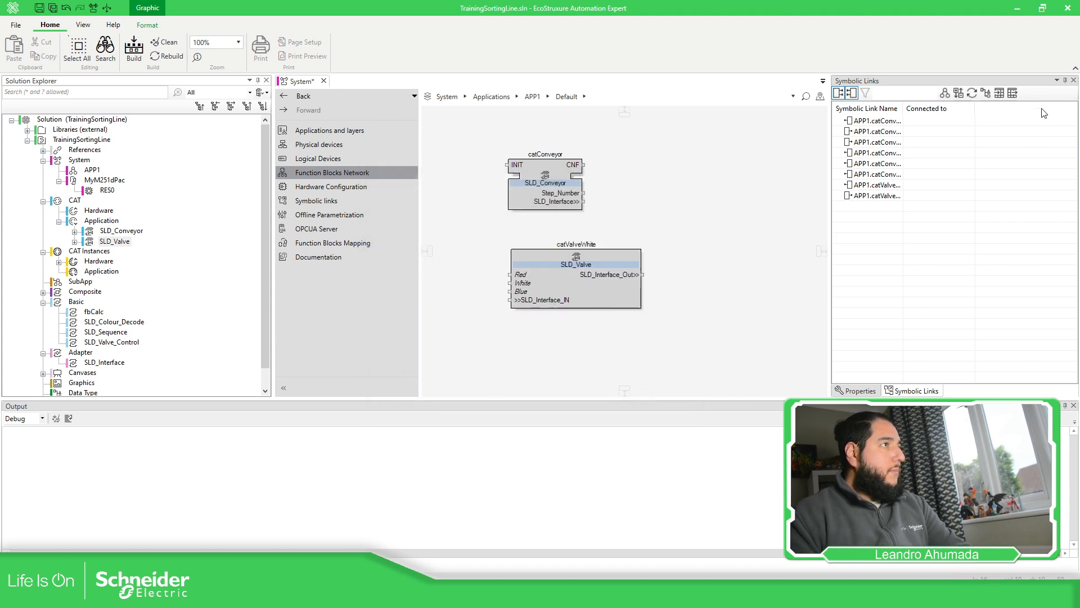
pyautogui.click(859, 391)
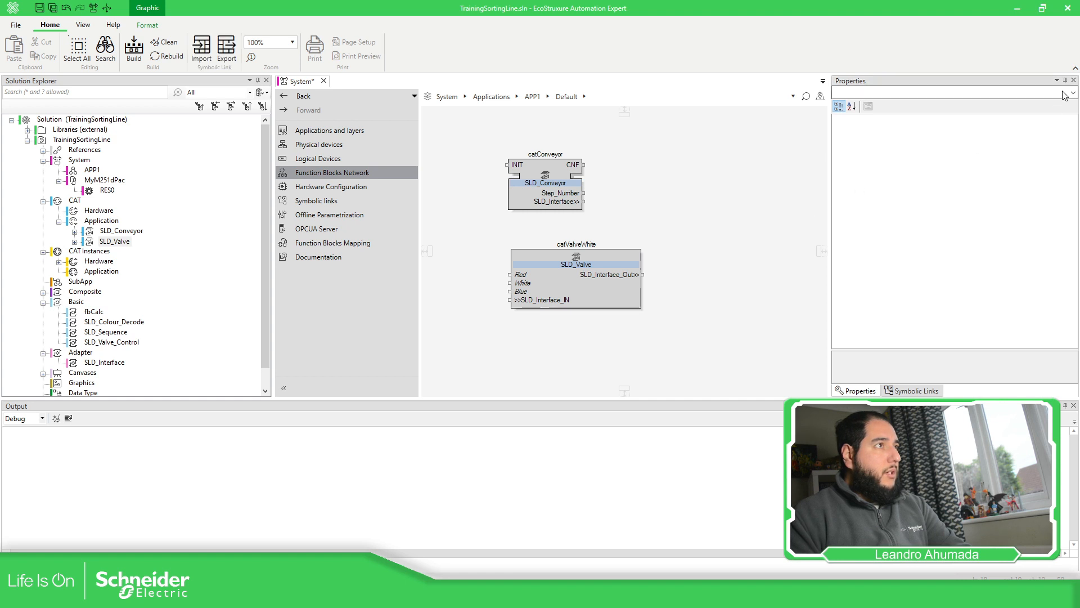
pyautogui.click(1063, 81)
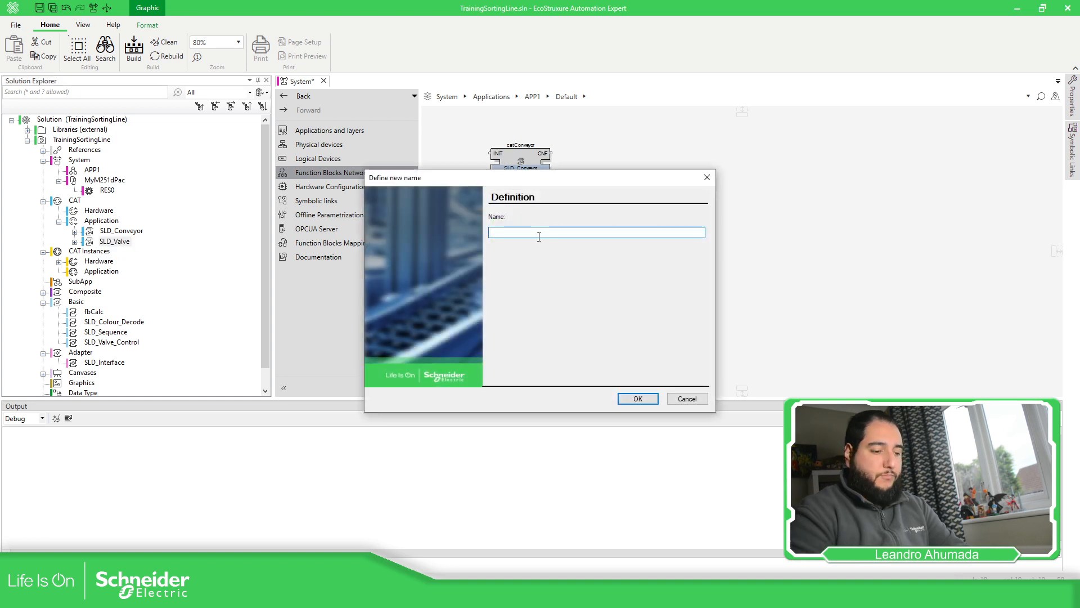
# Add two more SLD_Valve instances named catValveRed and catValveBlue
pyautogui.write('catValveRed')
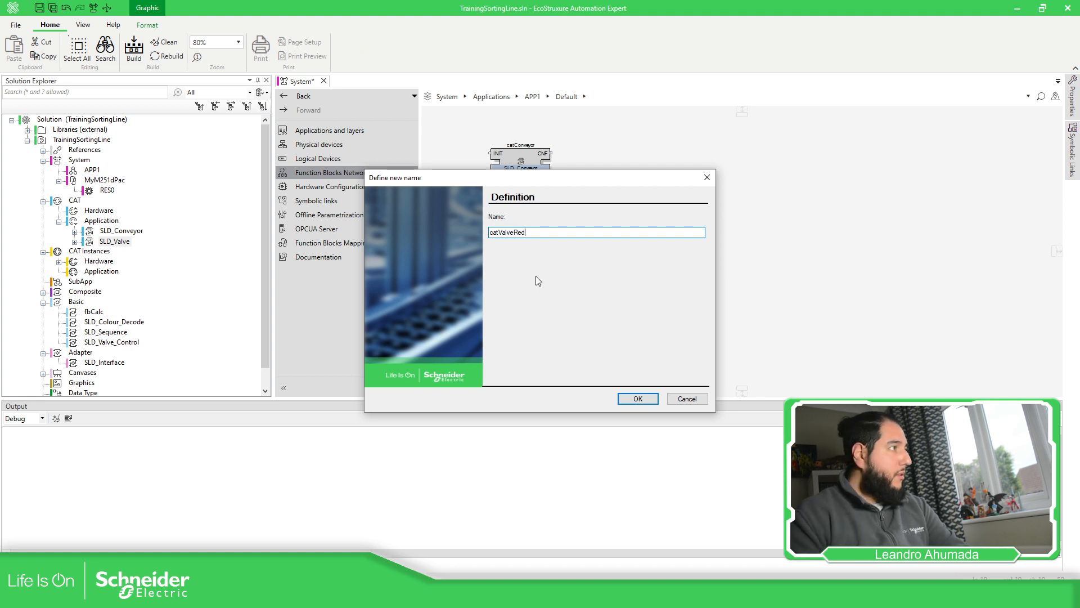
pyautogui.click(637, 399)
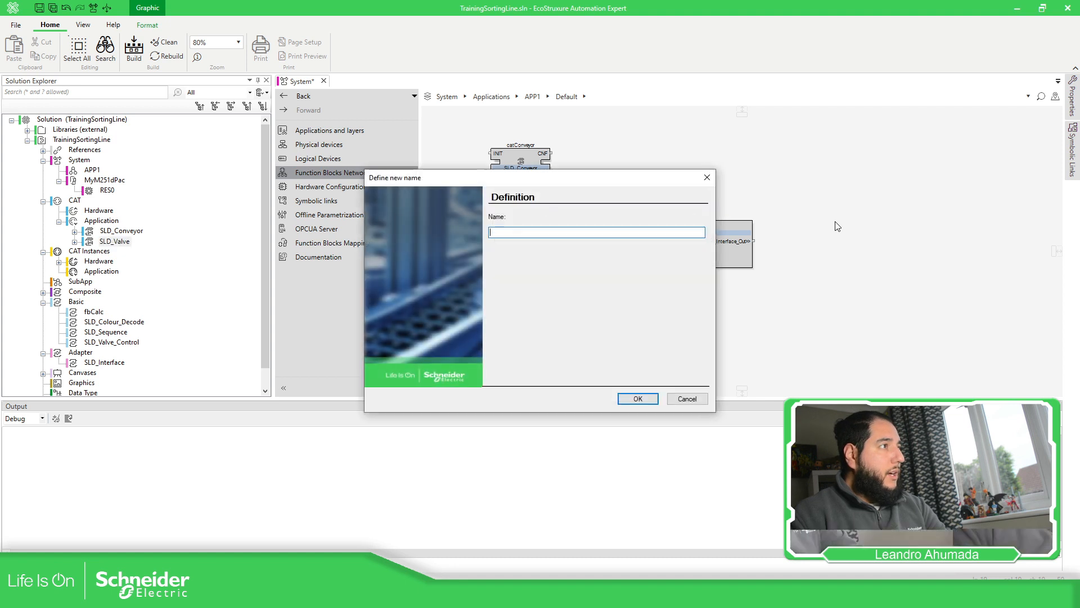
pyautogui.write('catVa')
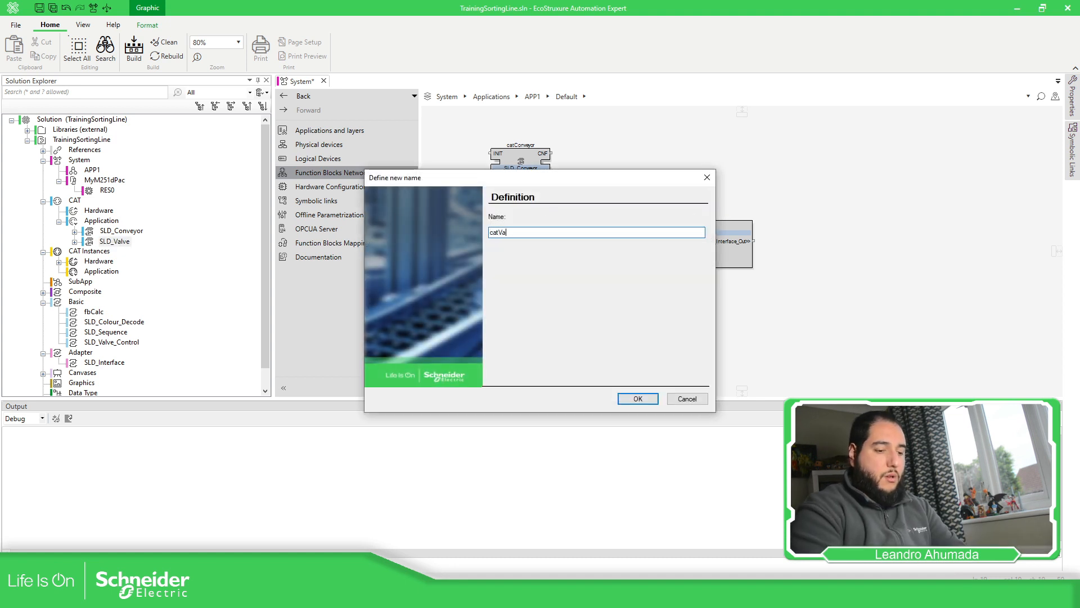
pyautogui.write('lve')
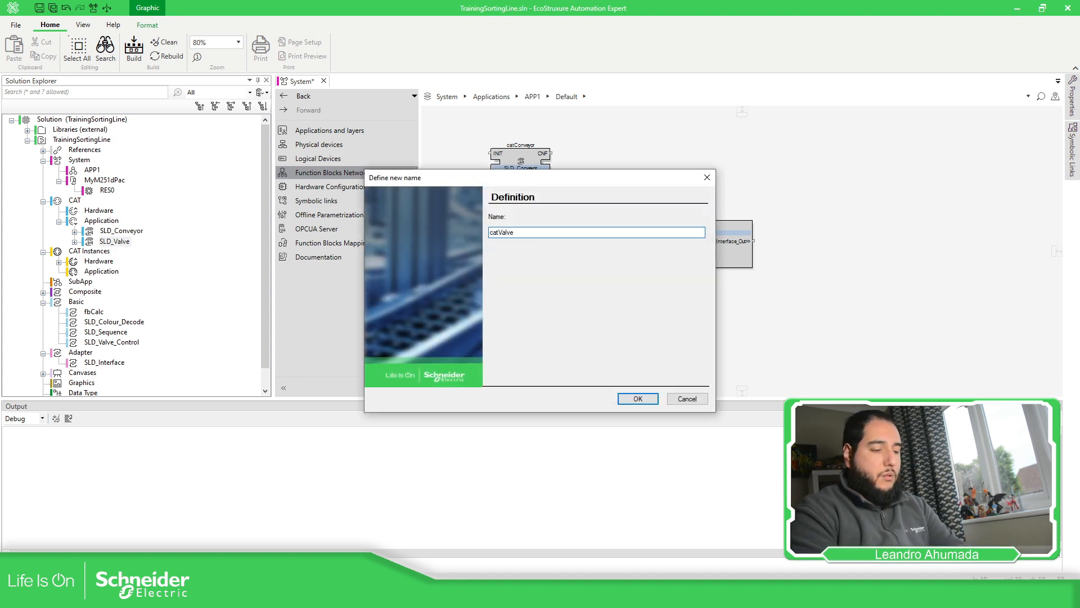
pyautogui.write('Blue')
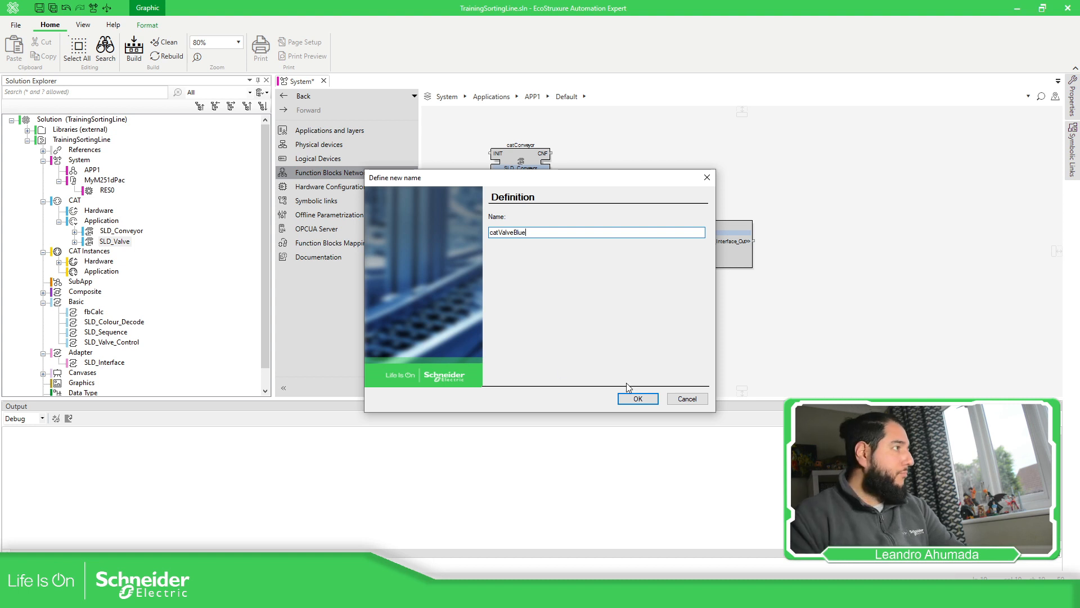
pyautogui.click(637, 398)
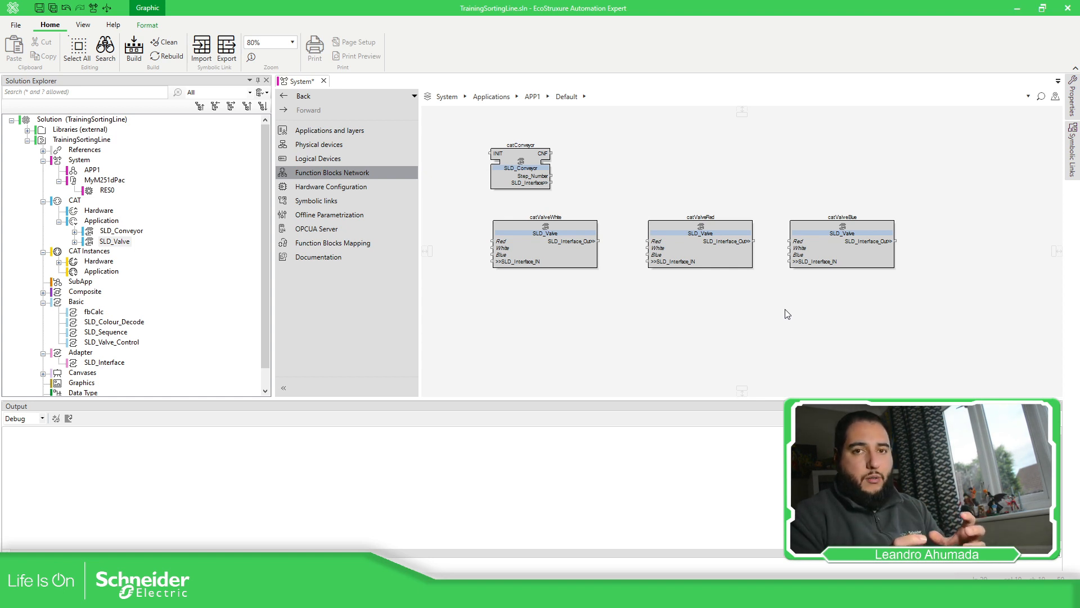
pyautogui.moveTo(782, 315)
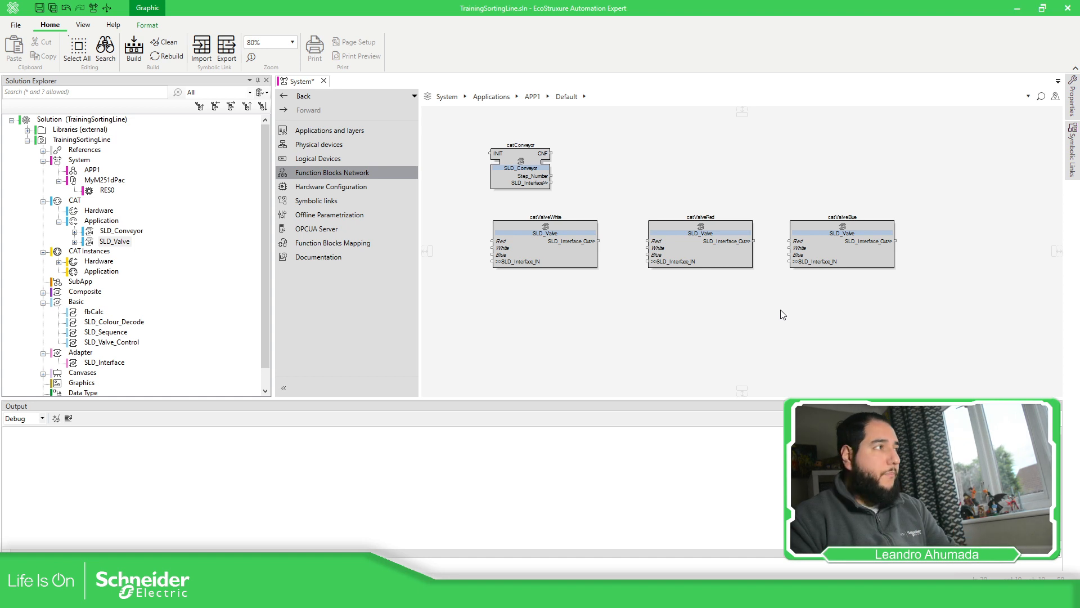
pyautogui.moveTo(521, 143)
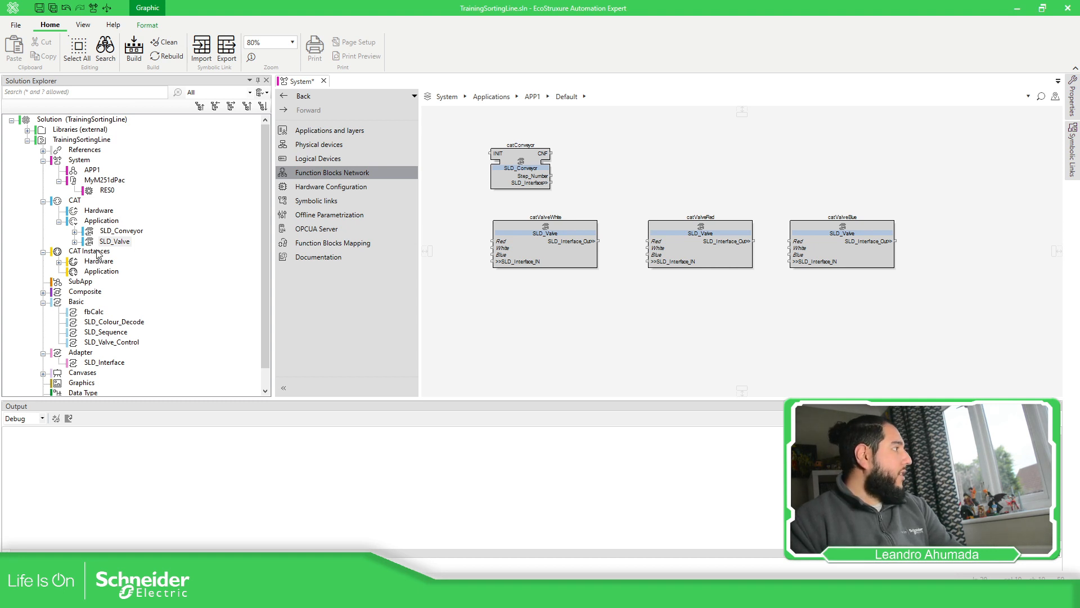
# Expand CAT Instances > Application in the solution tree and select catConveyor among the four listed instances
pyautogui.click(88, 251)
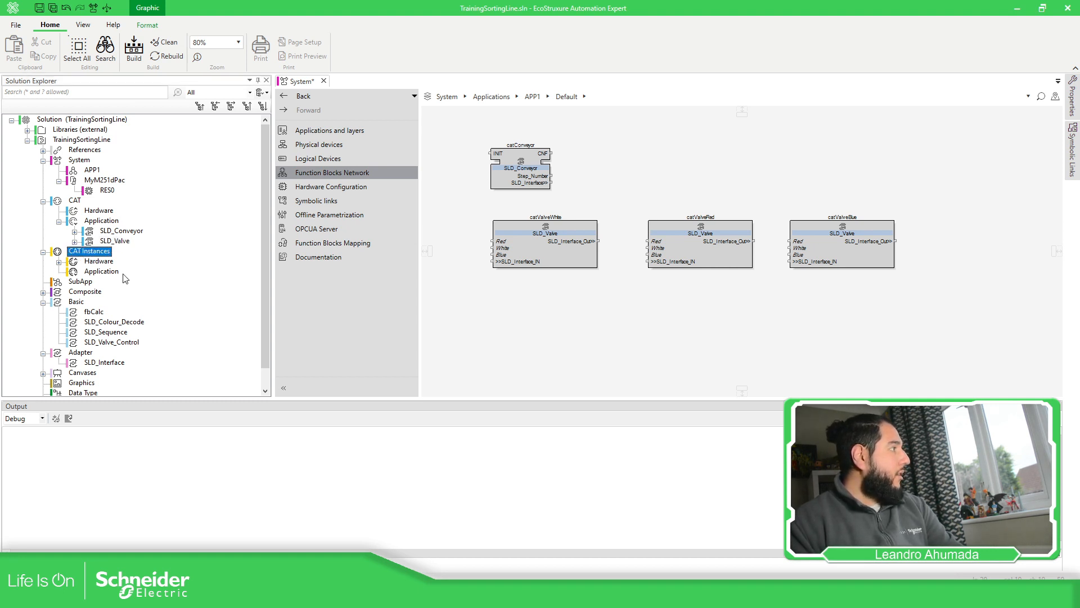
pyautogui.click(102, 271)
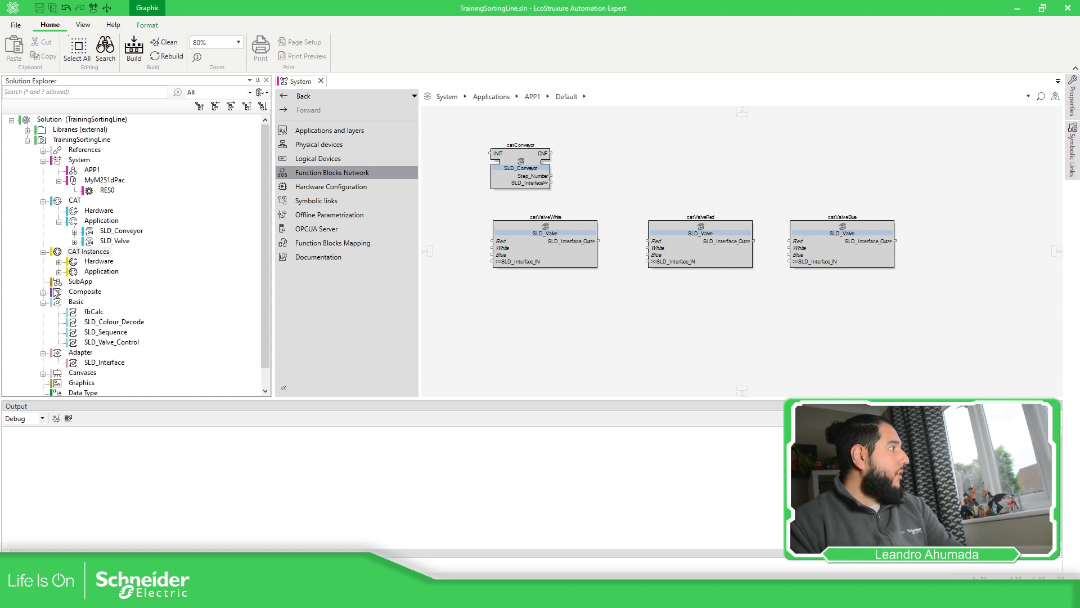
pyautogui.click(70, 271)
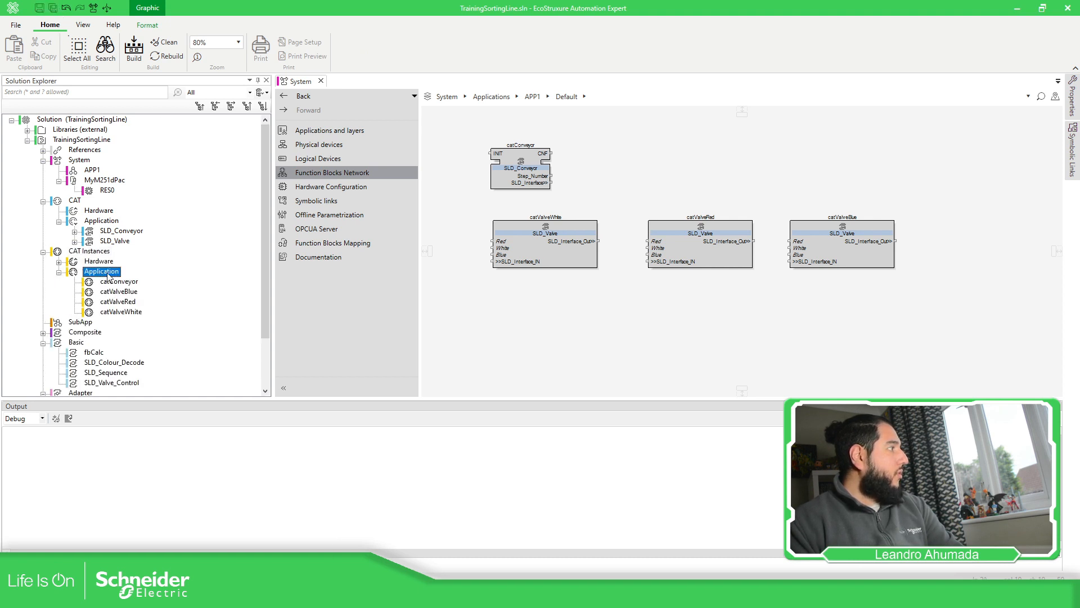
pyautogui.click(118, 281)
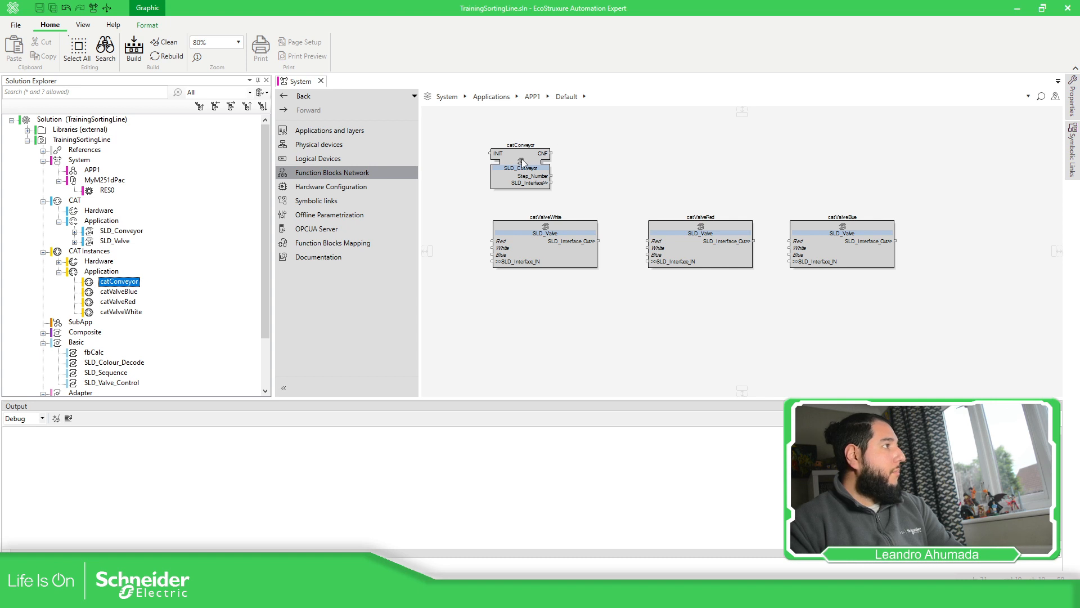
pyautogui.click(120, 311)
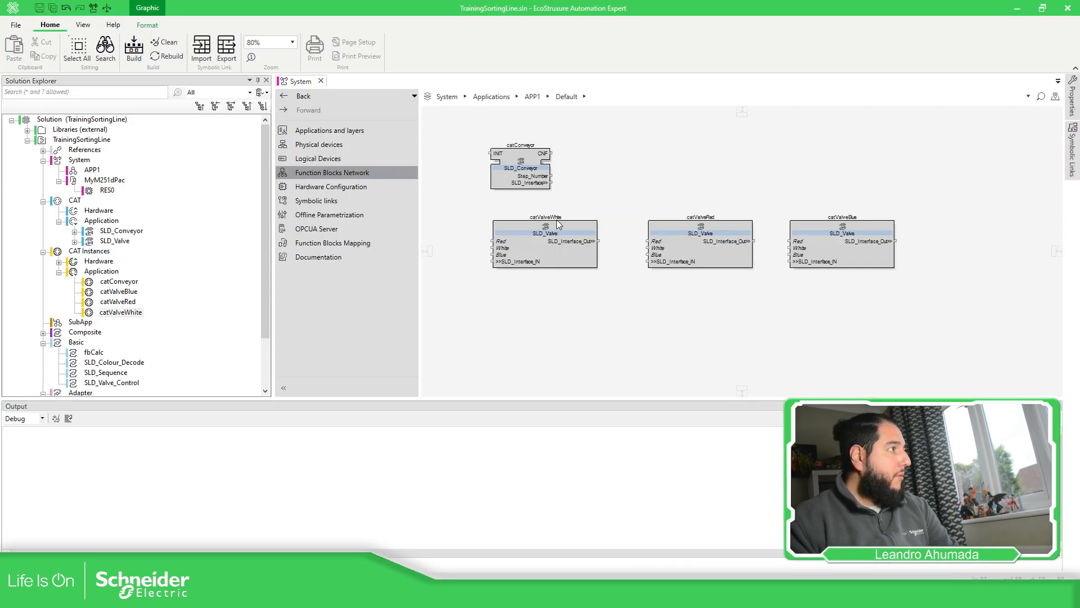
pyautogui.moveTo(495, 248)
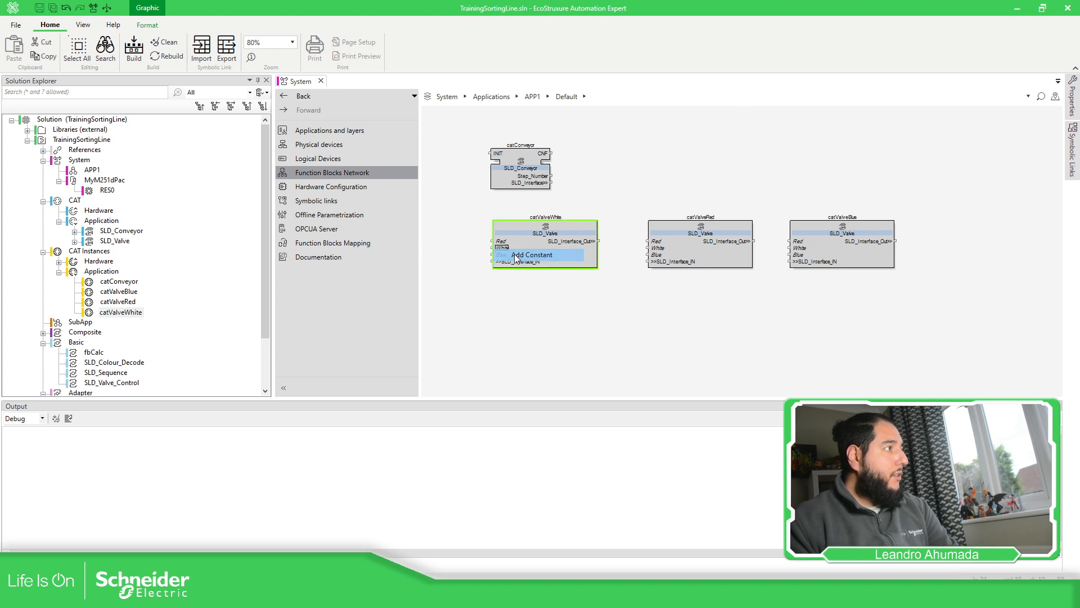
# Add a TRUE constant to one colour input on catValveWhite, catValveRed and catValveBlue
pyautogui.click(532, 254)
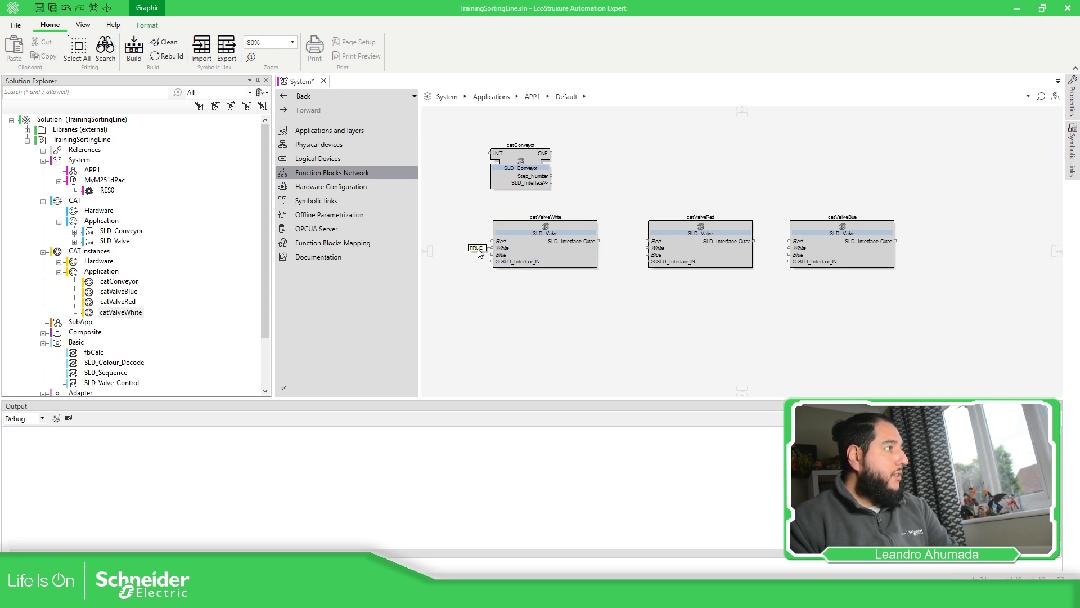
pyautogui.moveTo(646, 246)
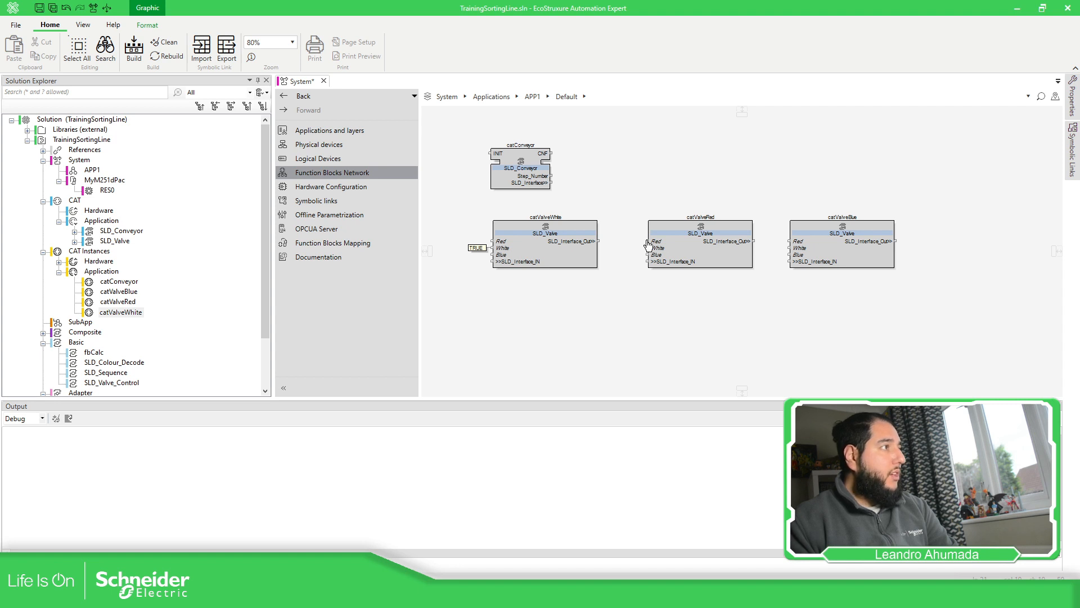
pyautogui.click(659, 243)
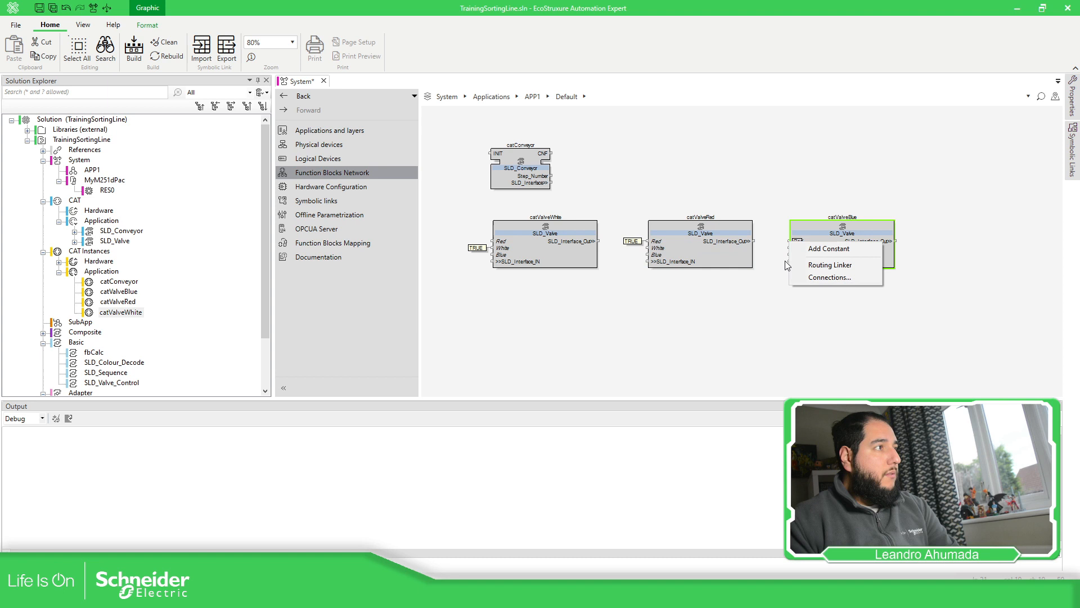
pyautogui.moveTo(829, 262)
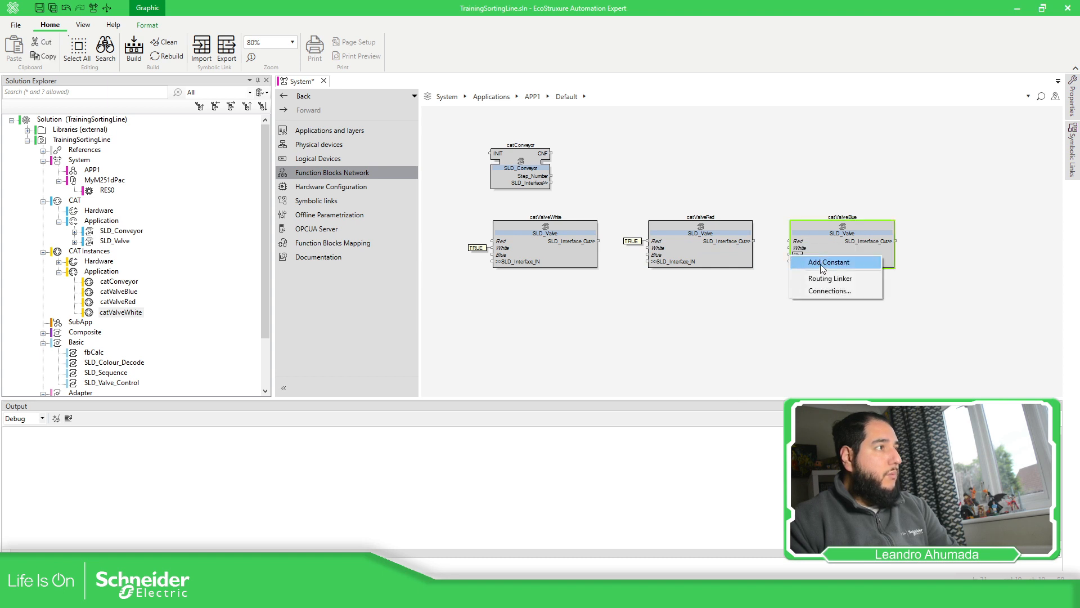
pyautogui.click(829, 262)
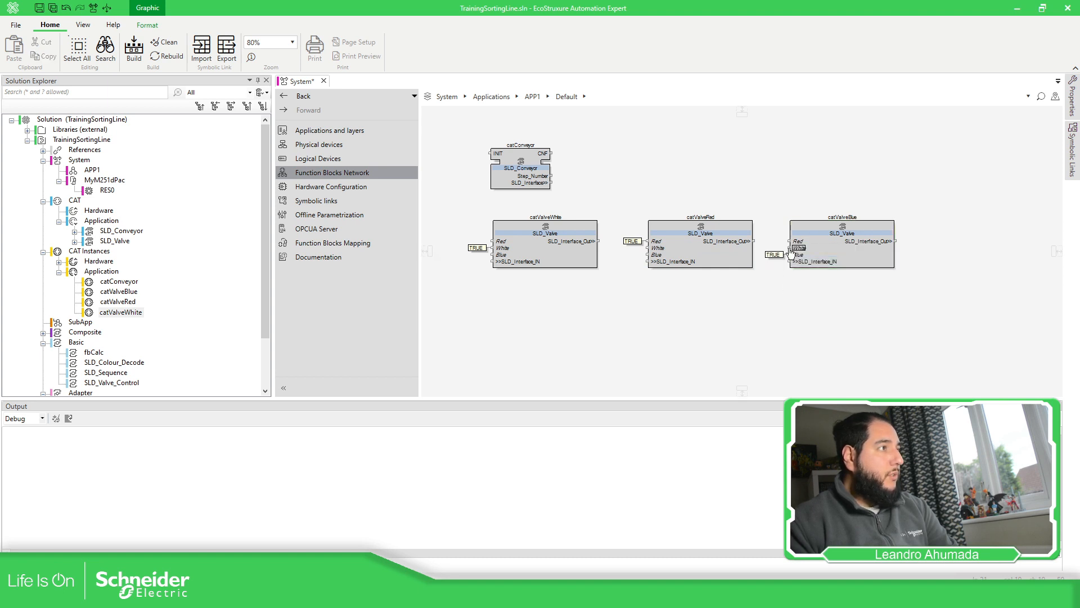
# Remove the surplus constant on catValveBlue and start a link from catConveyor's interface output
pyautogui.click(773, 250)
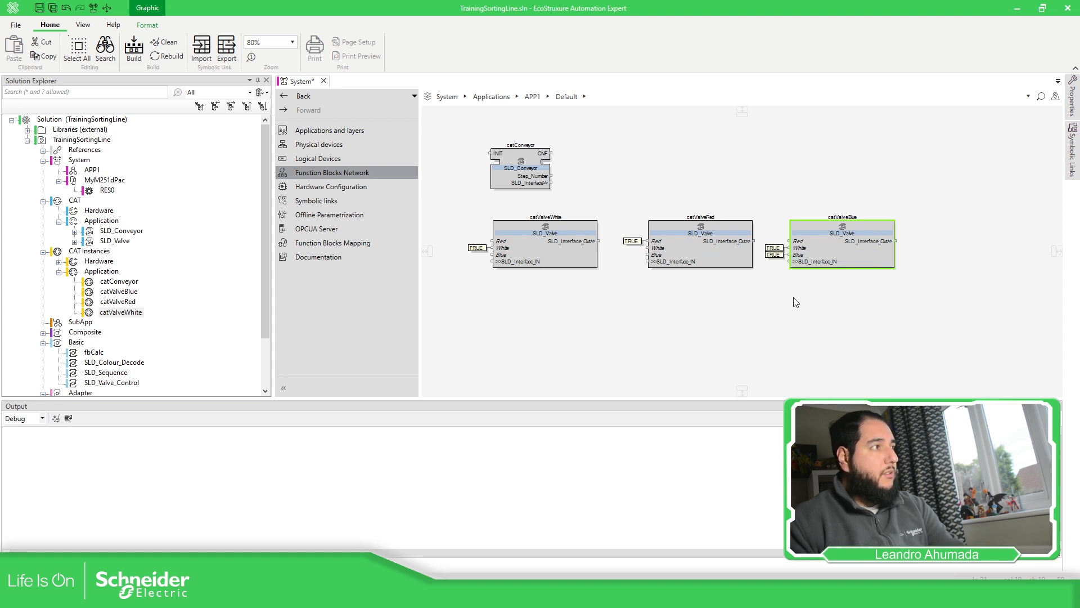
pyautogui.rightClick(773, 250)
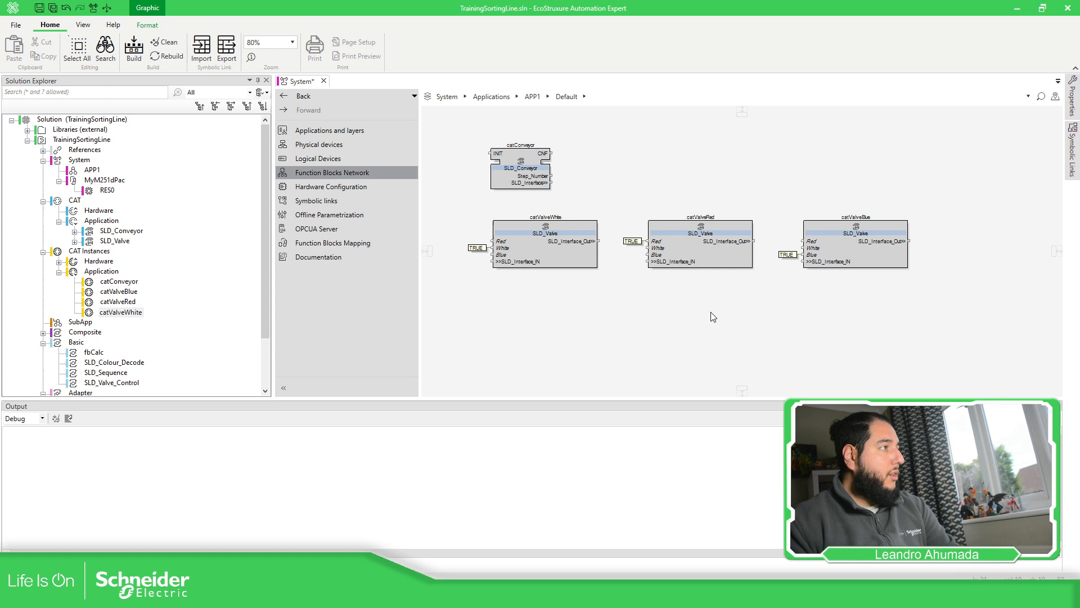
pyautogui.moveTo(482, 255)
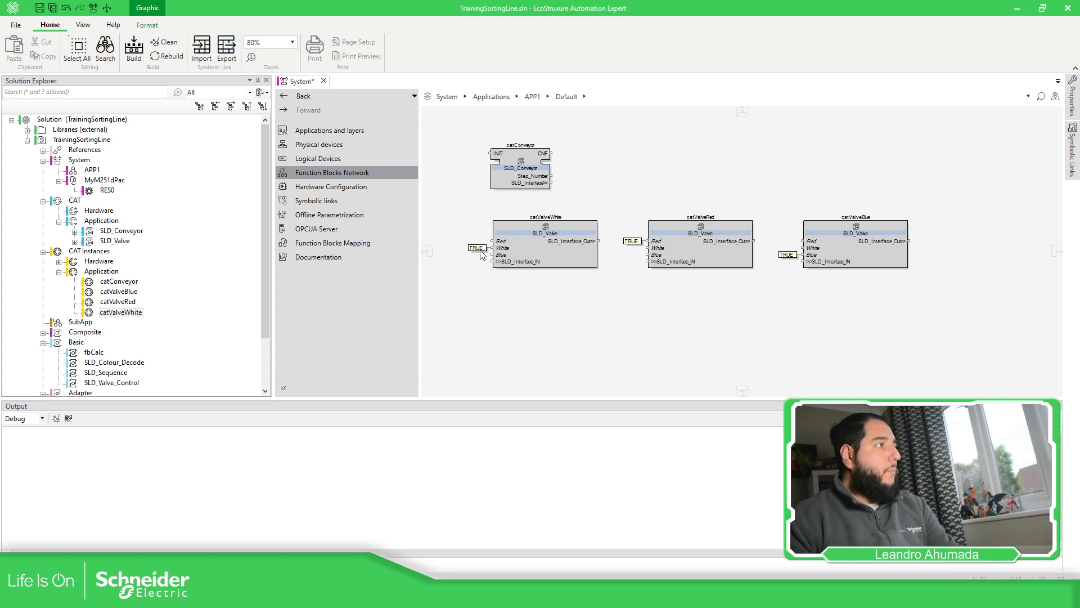
pyautogui.click(545, 244)
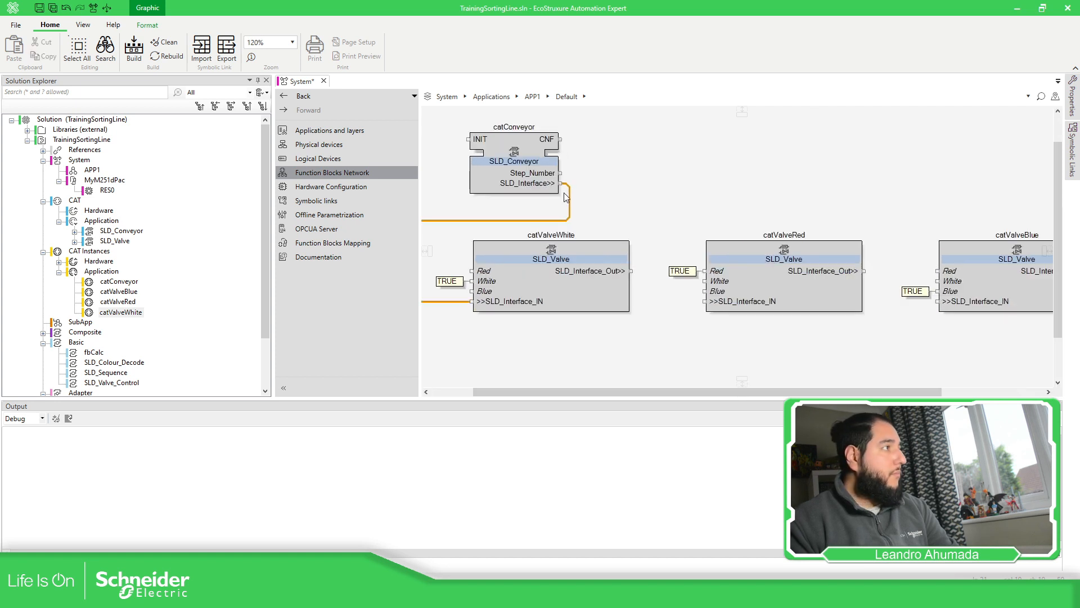
pyautogui.moveTo(569, 191)
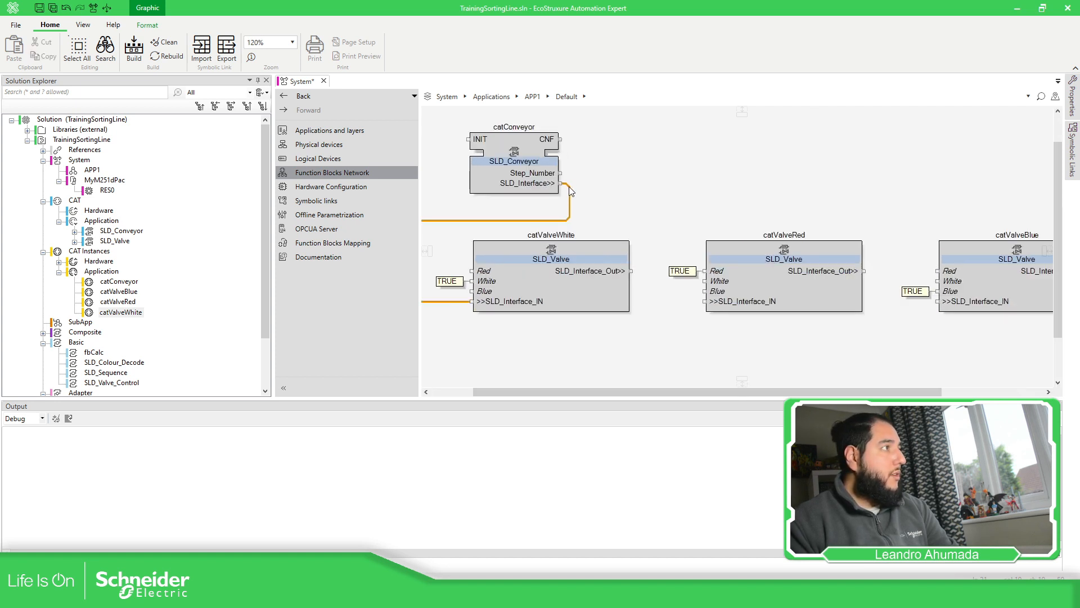
pyautogui.moveTo(559, 184)
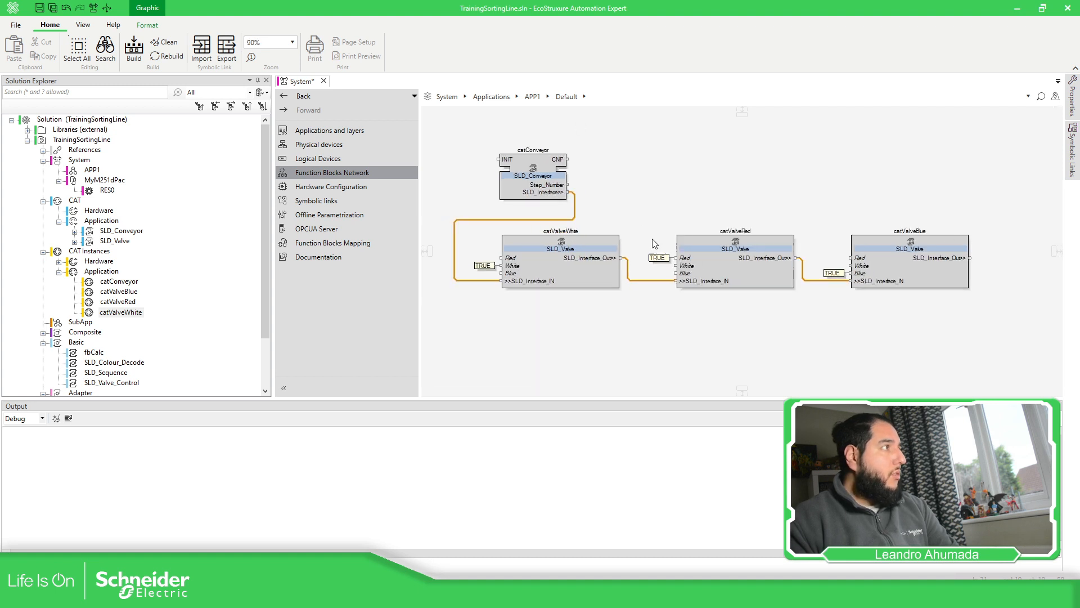
pyautogui.moveTo(562, 192)
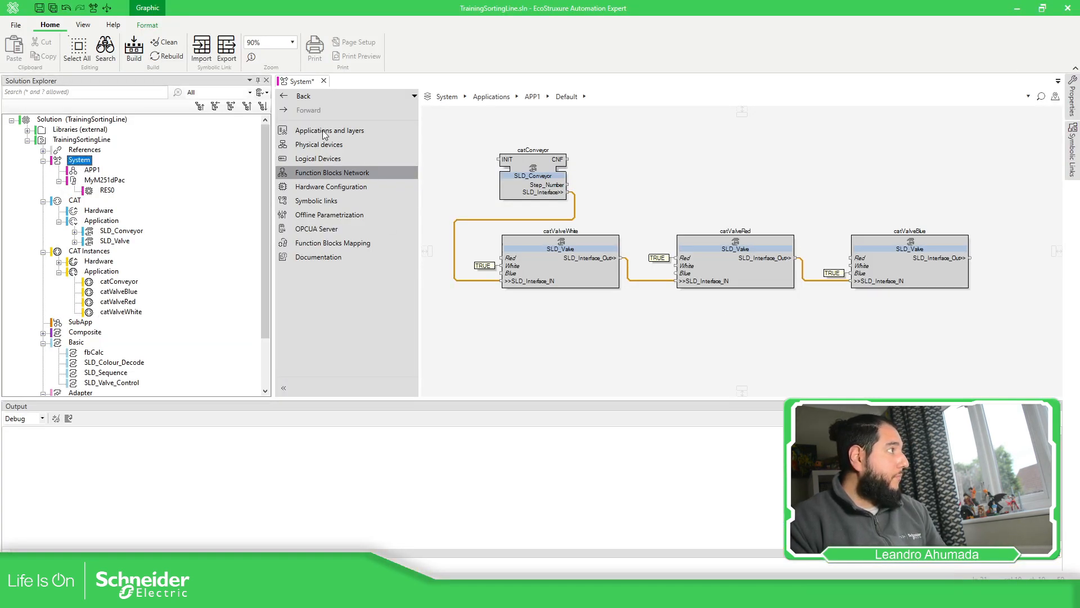
# In Applications and layers, create a new application named APP2
pyautogui.click(330, 131)
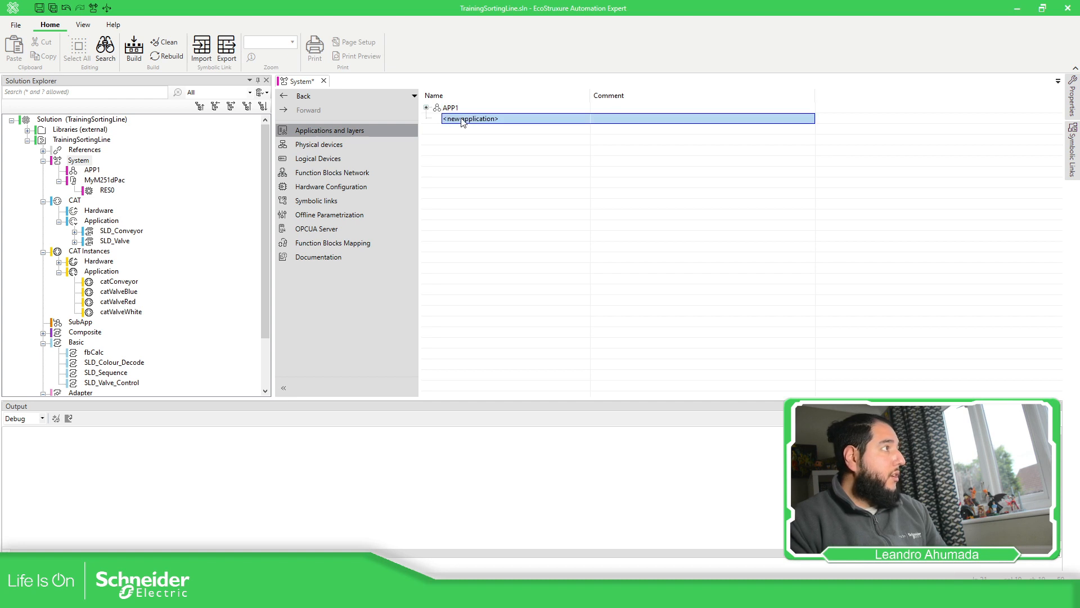
pyautogui.moveTo(463, 182)
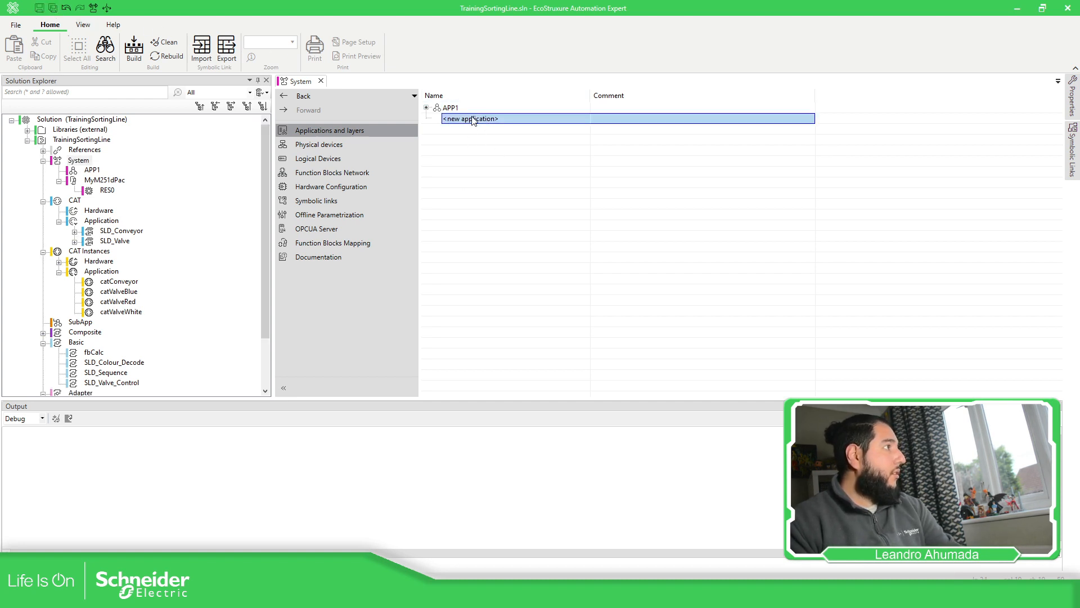
pyautogui.click(451, 108)
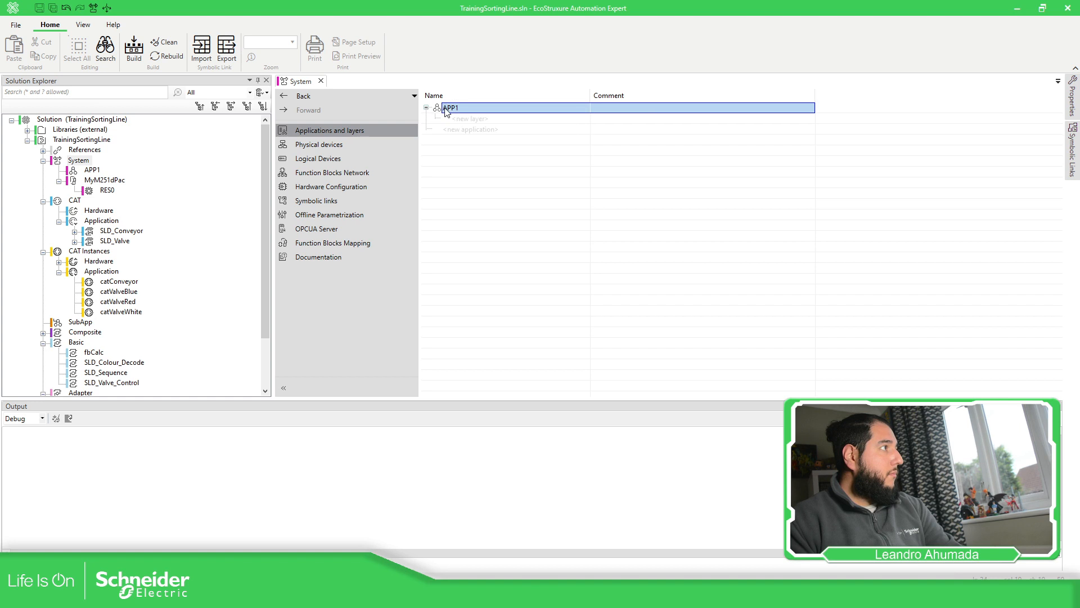
pyautogui.click(470, 130)
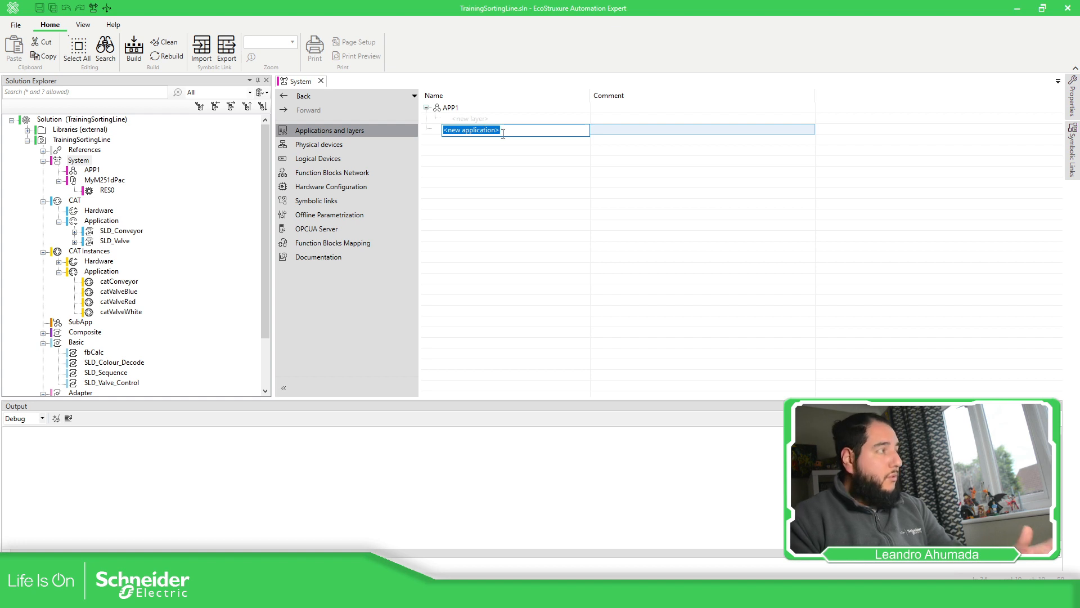
pyautogui.write('APP2')
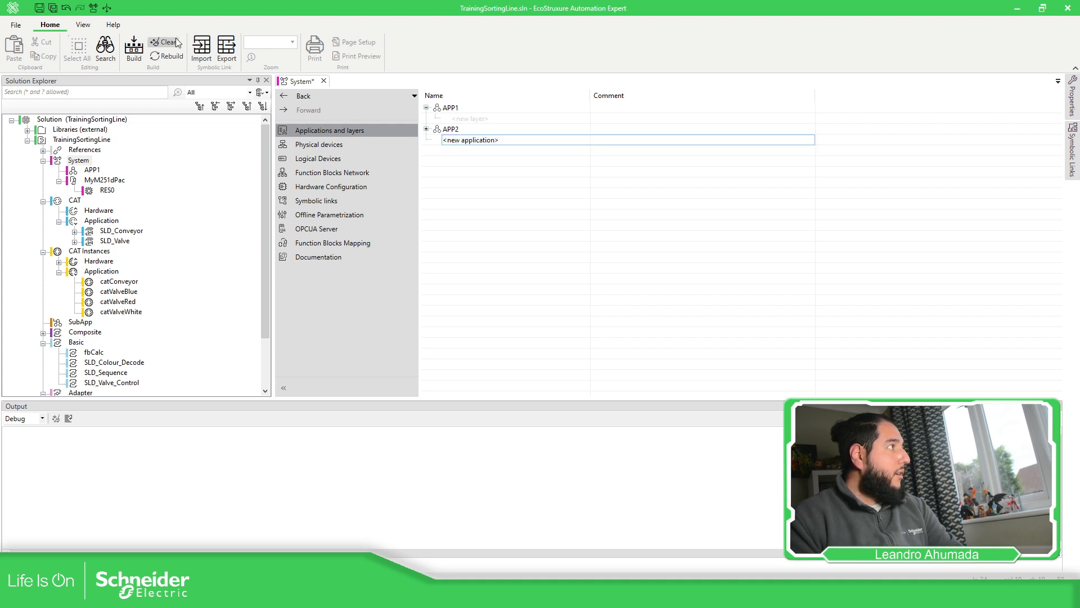
# Create a further application named APP3 alongside APP1 and APP2
pyautogui.click(470, 140)
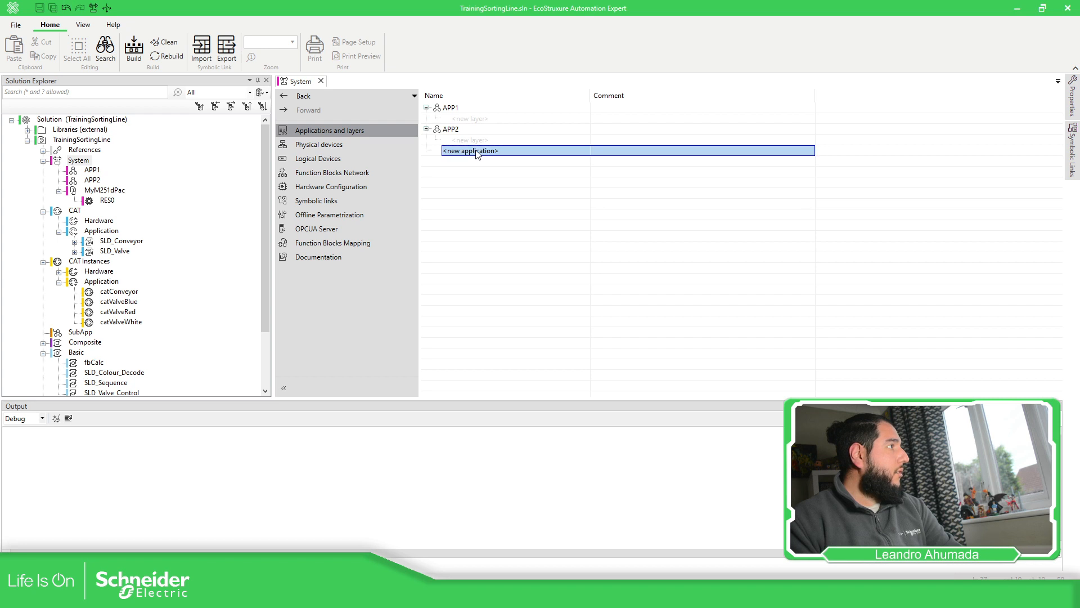
pyautogui.write('APP3')
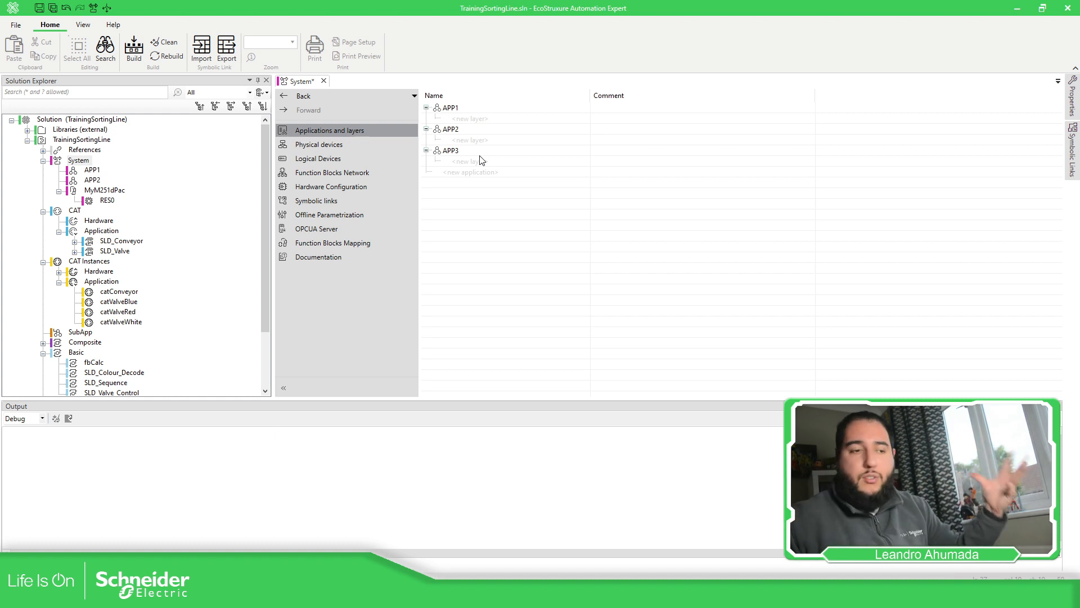
pyautogui.moveTo(448, 113)
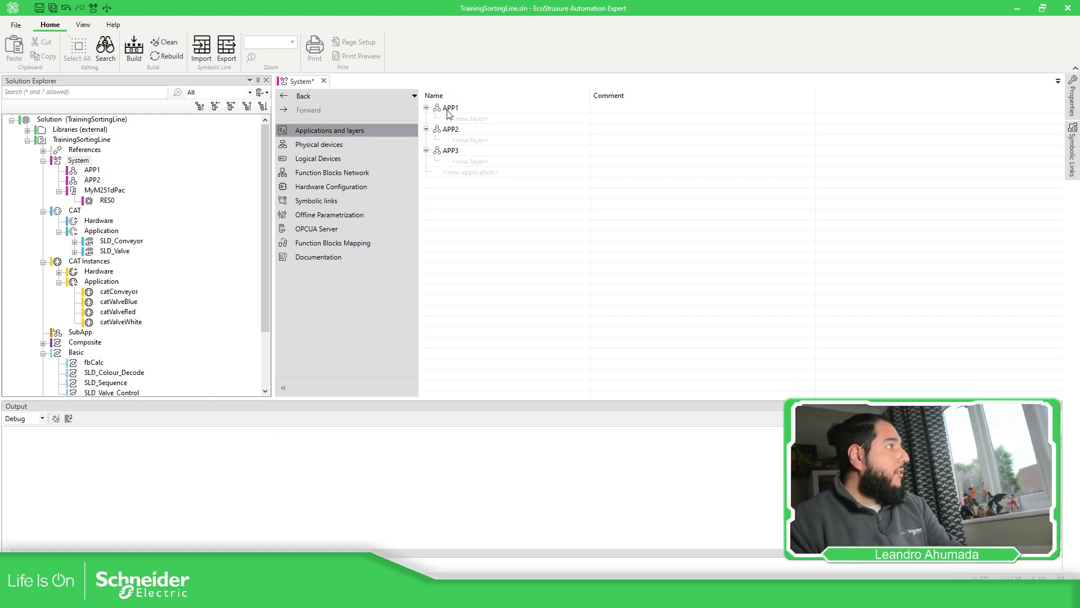
# In APP2's network, place SLD_Conveyor instances with throwaway names such as 'sds'
pyautogui.click(332, 172)
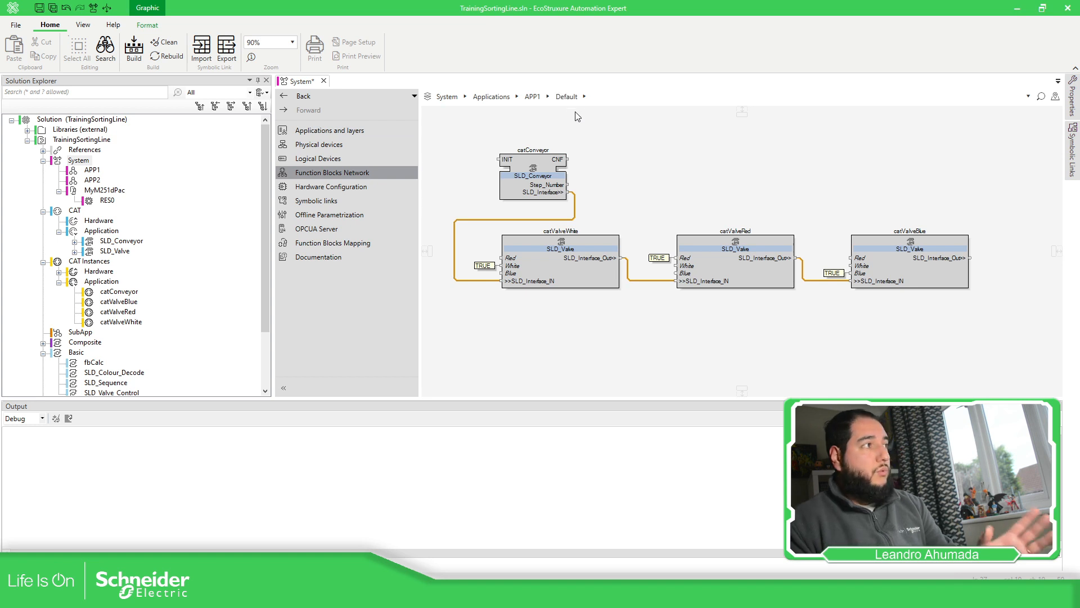
pyautogui.moveTo(631, 134)
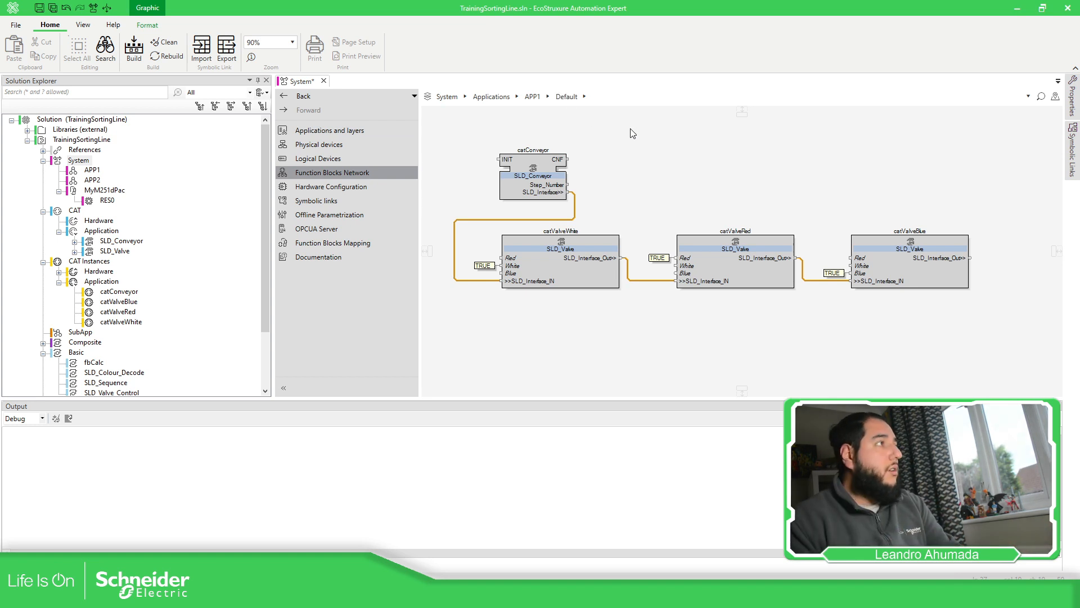
pyautogui.click(491, 97)
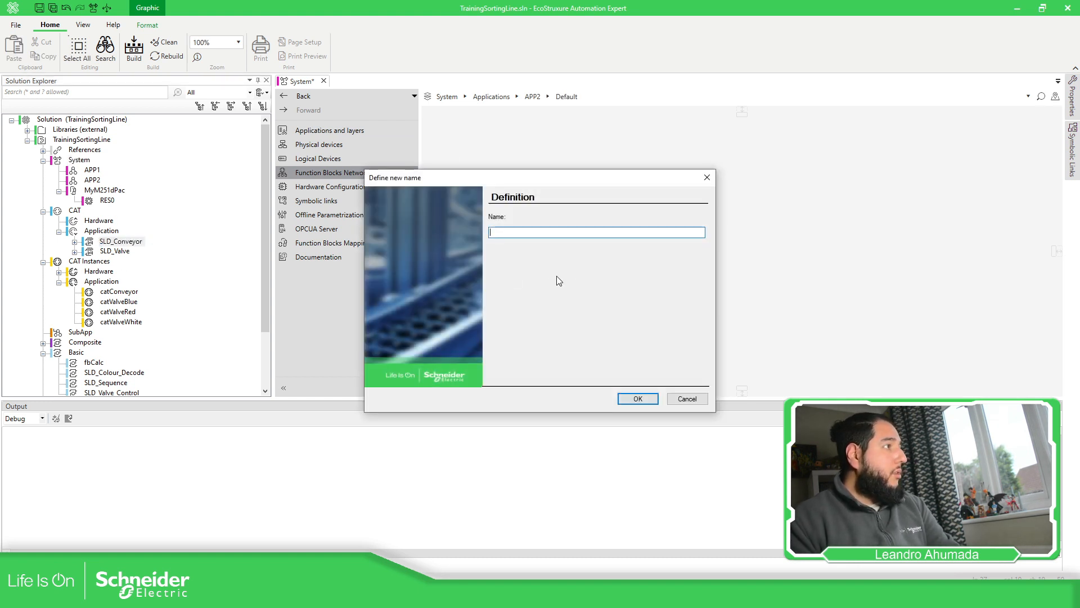
pyautogui.click(637, 398)
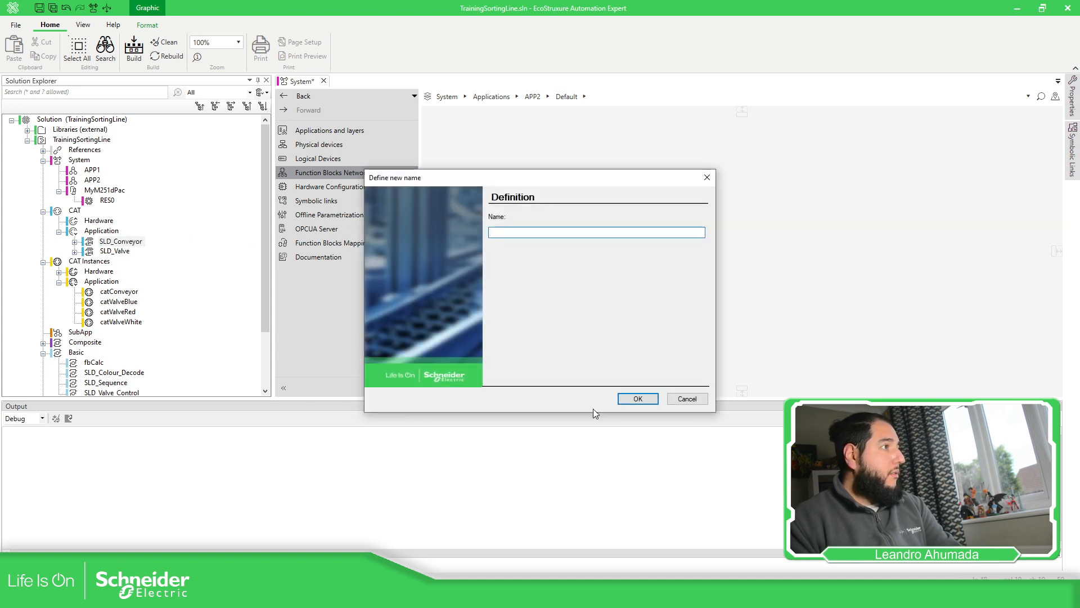
pyautogui.write('sds')
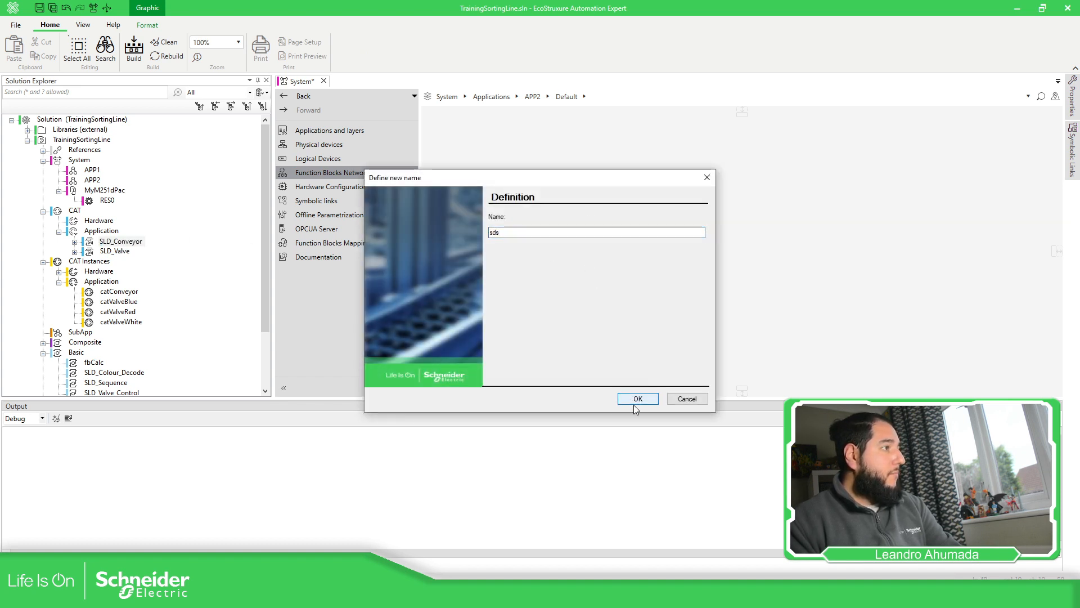
pyautogui.click(637, 398)
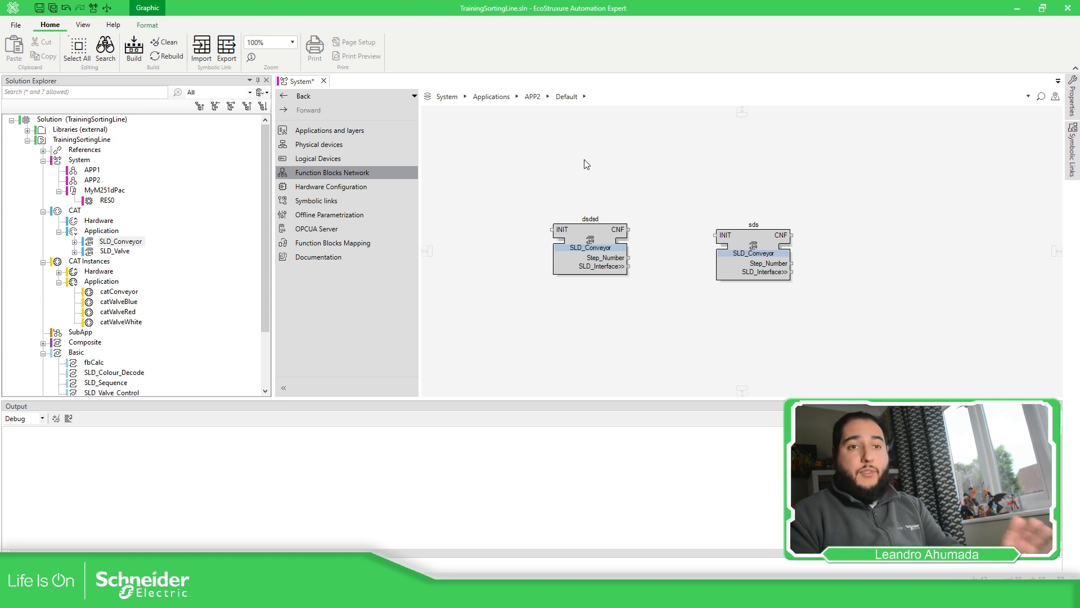
# In APP3's network, place two SLD_Valve instances, then show APP1's network again
pyautogui.click(491, 97)
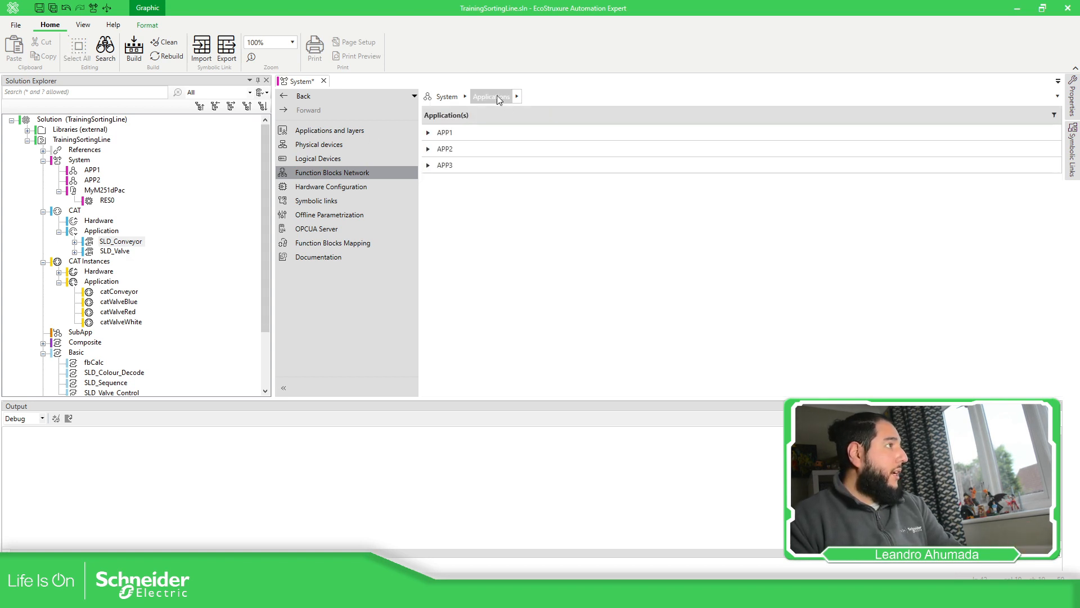
pyautogui.click(446, 165)
pyautogui.write('dsds')
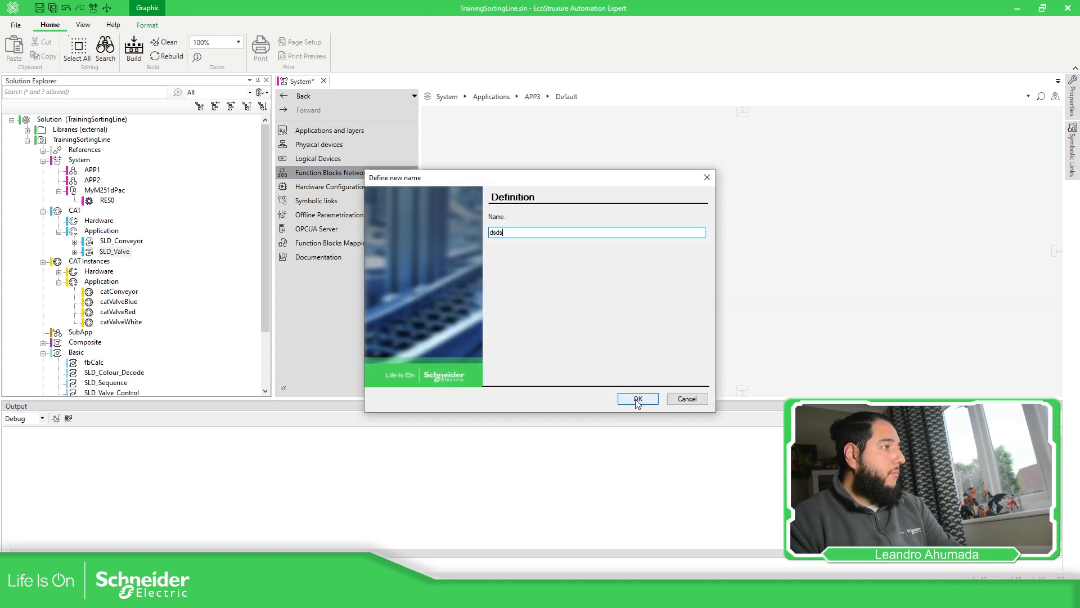
pyautogui.click(635, 398)
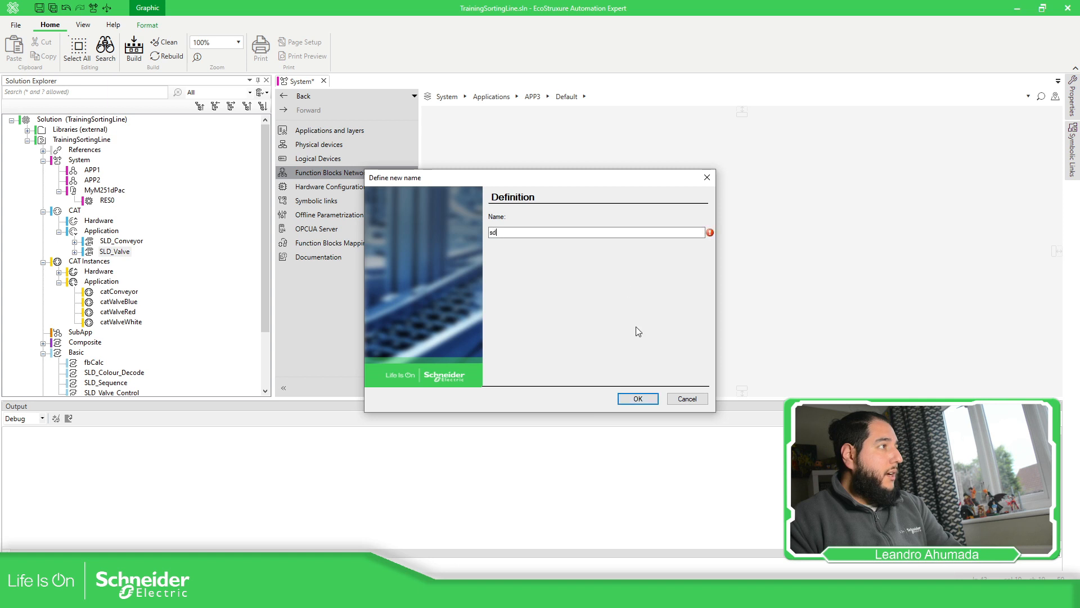
pyautogui.click(637, 398)
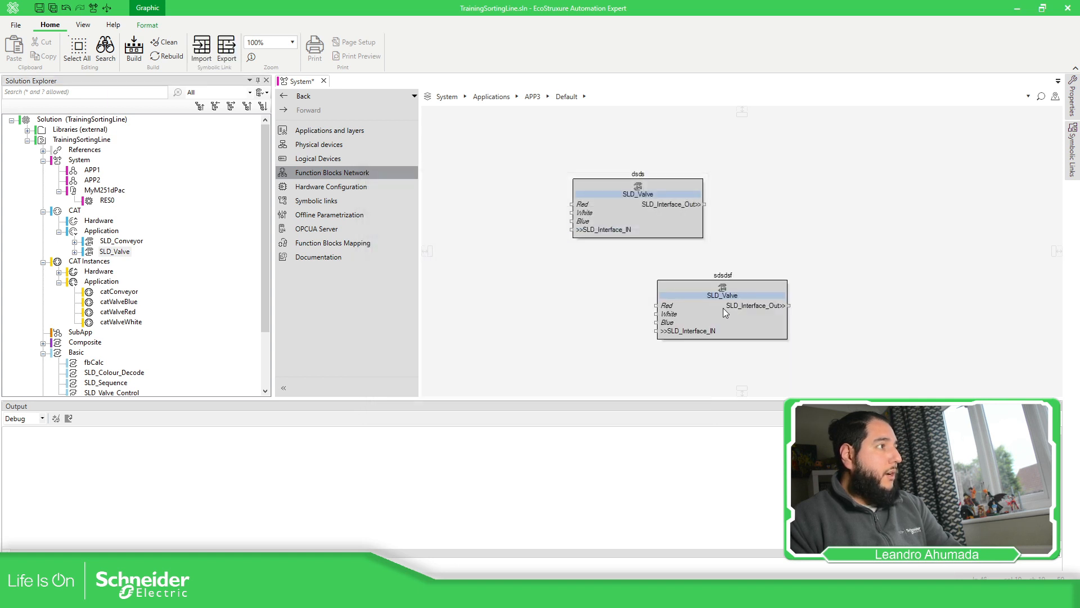
pyautogui.click(492, 96)
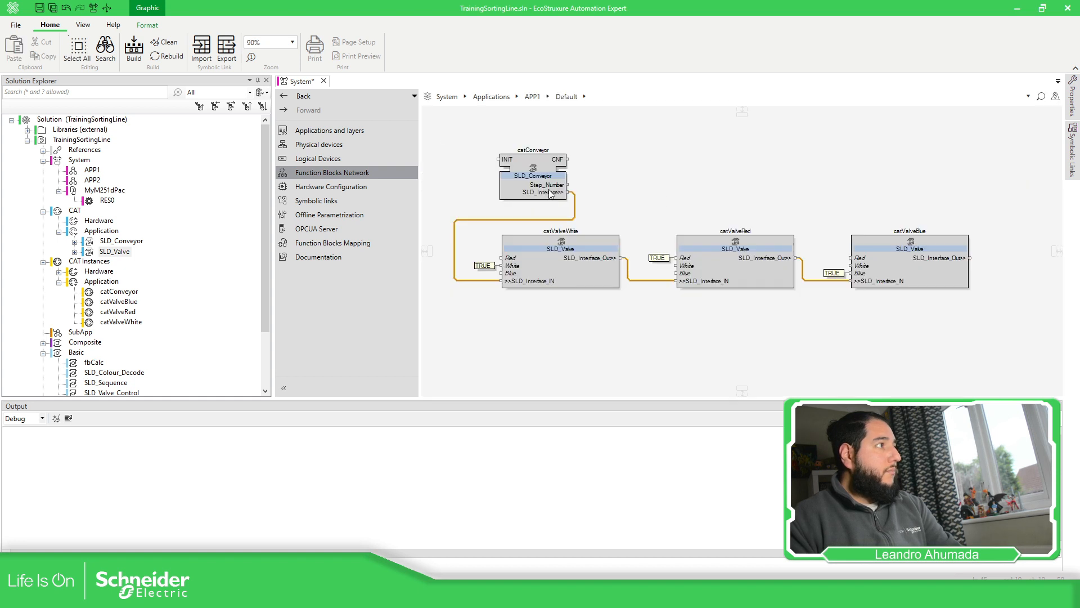
pyautogui.moveTo(587, 237)
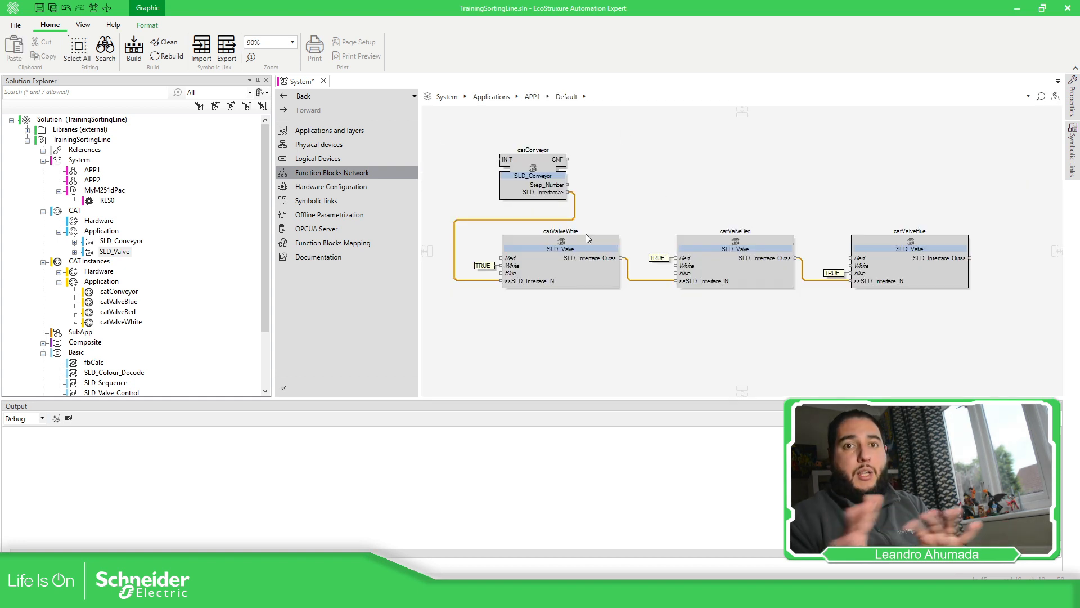